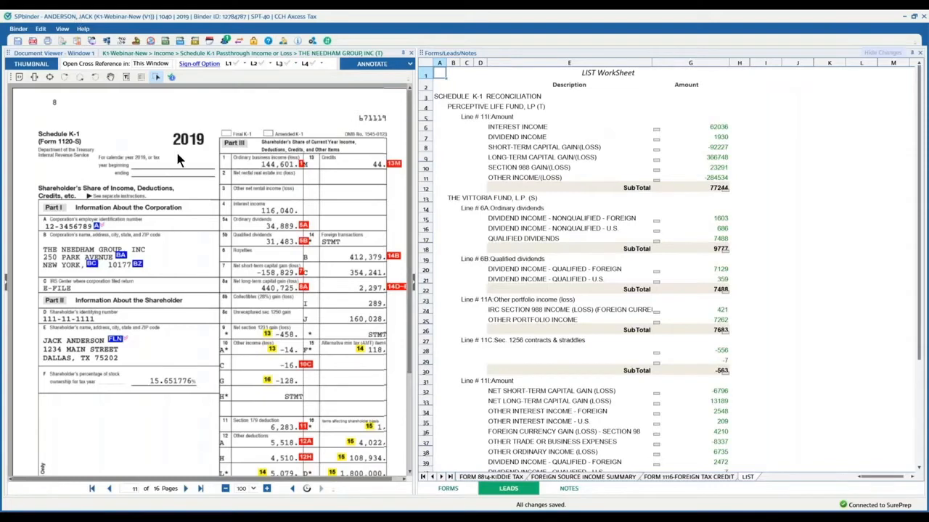
mouse_move(154, 113)
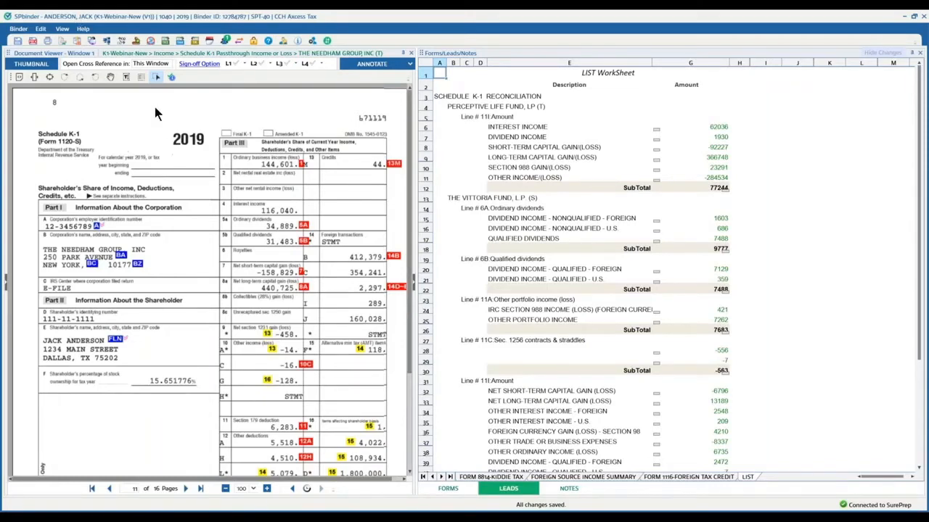
mouse_move(209, 135)
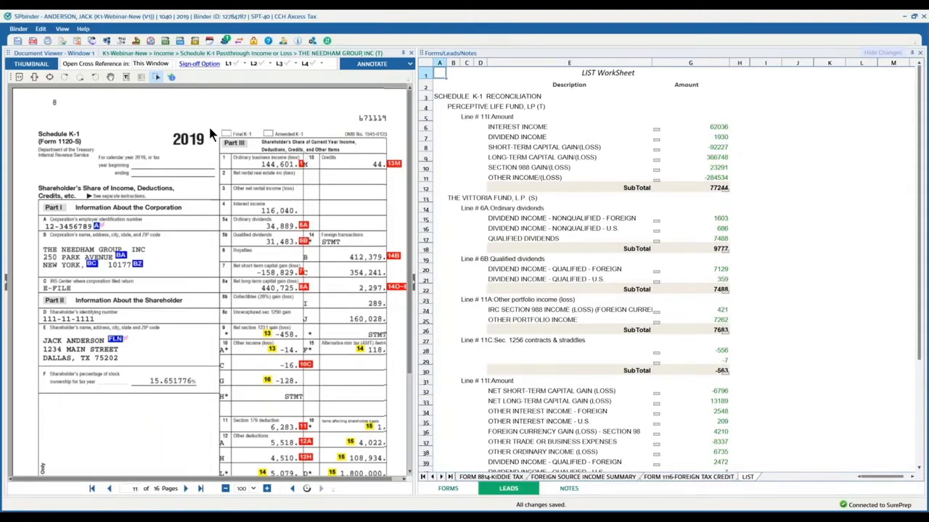
mouse_move(65, 299)
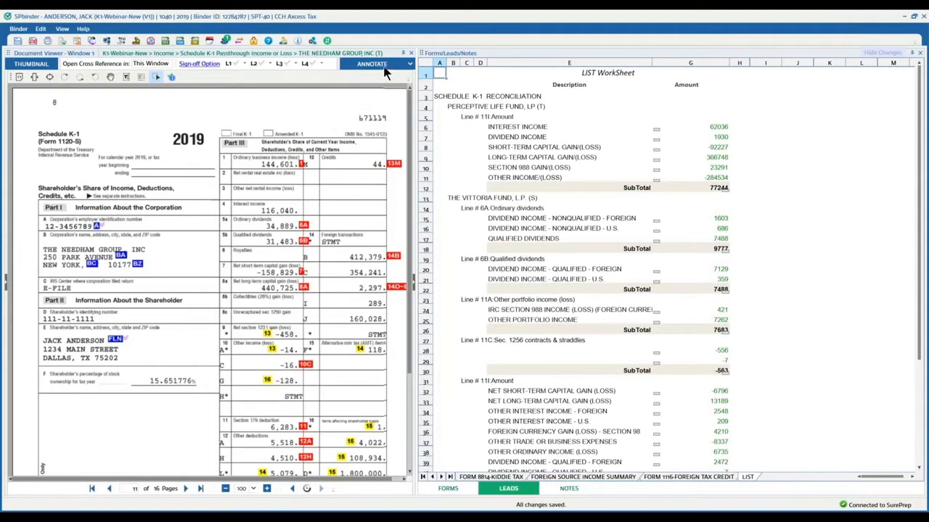
Page the viewer down to The Needham Group's K-1 supplemental statement pages
click(374, 64)
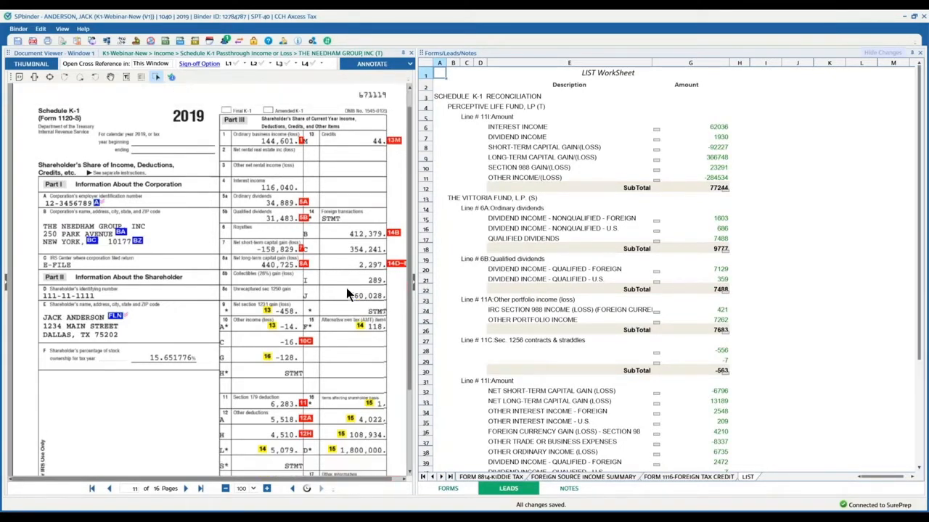
mouse_move(334, 253)
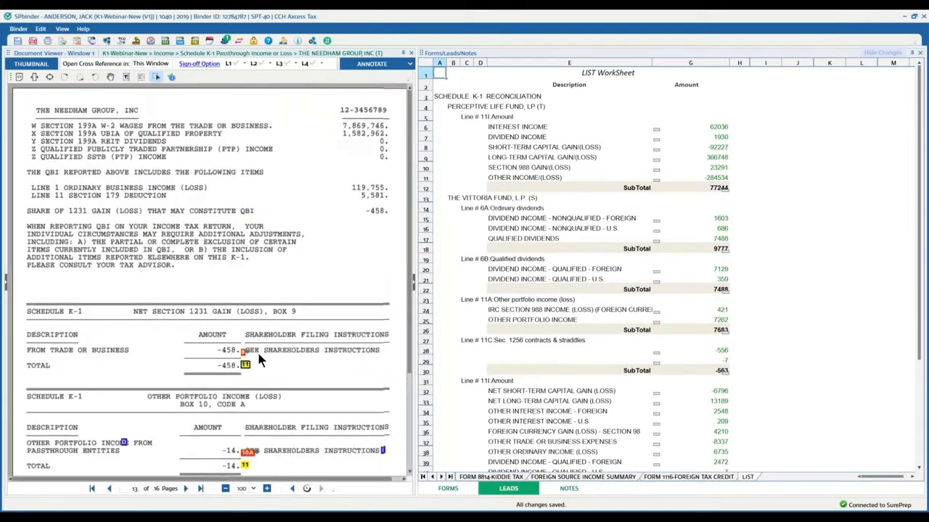
mouse_move(237, 380)
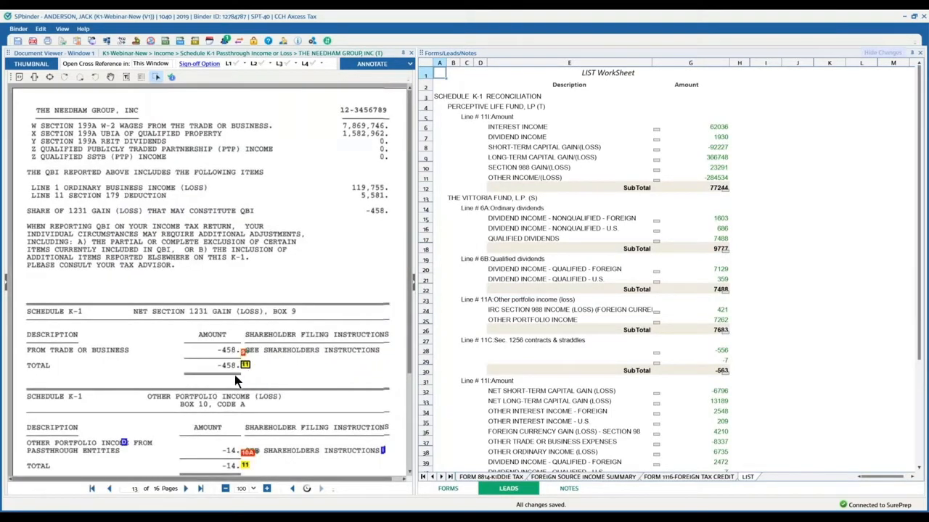
mouse_move(246, 365)
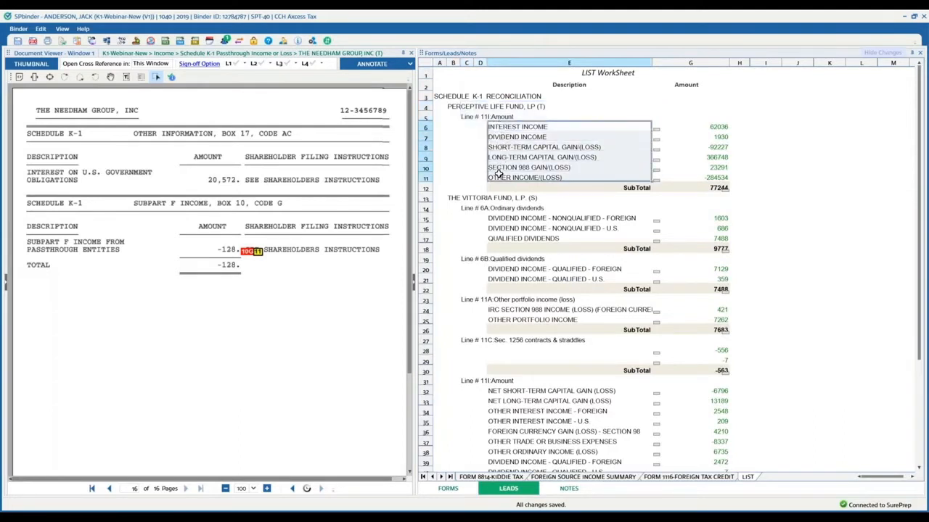
mouse_move(519, 136)
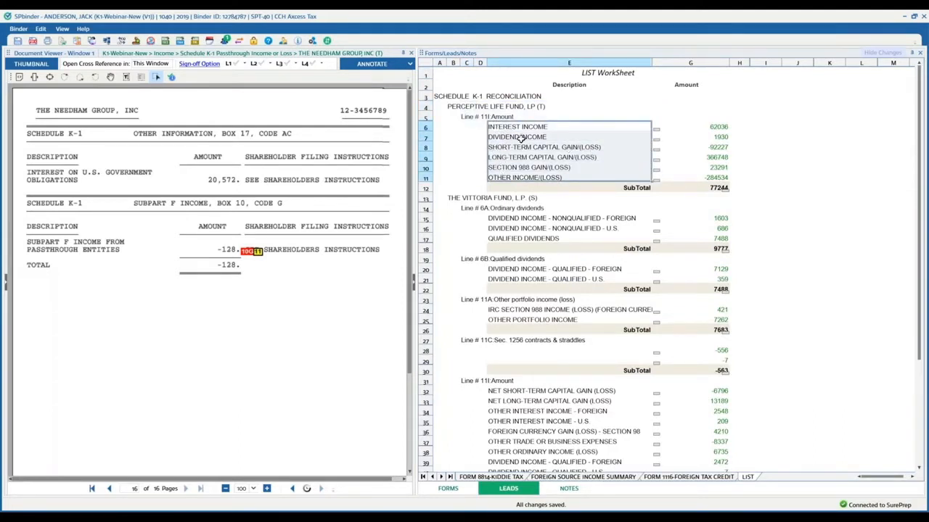
mouse_move(521, 173)
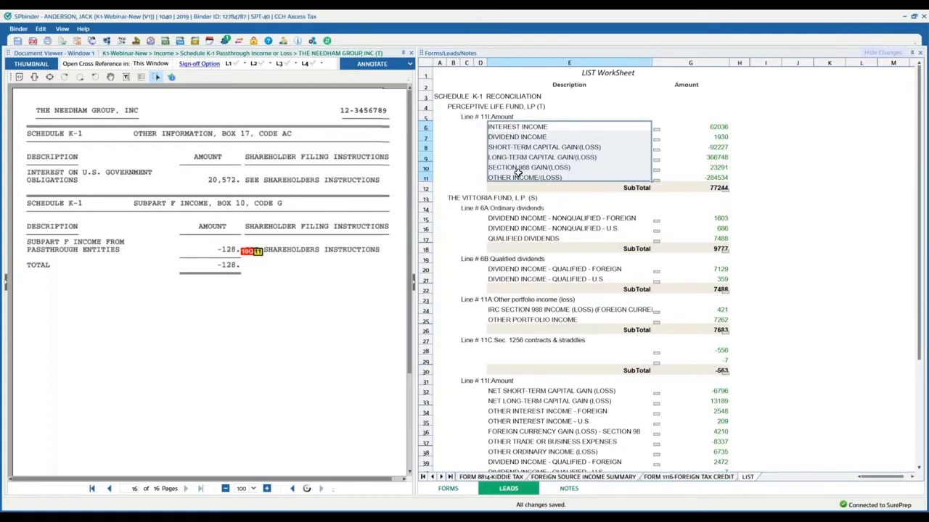
mouse_move(510, 296)
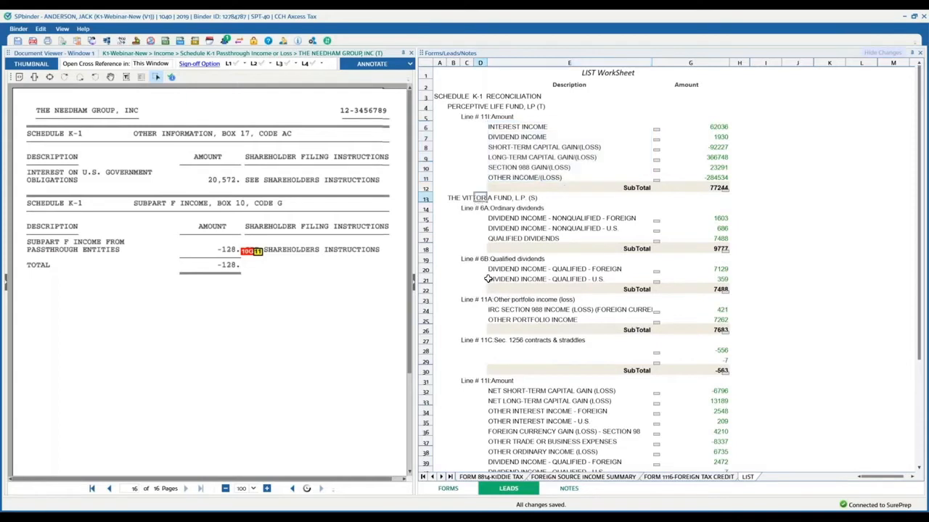
Scroll the LIST worksheet and select the Foreign Currency Gain (Loss) line item
scroll(down, 3)
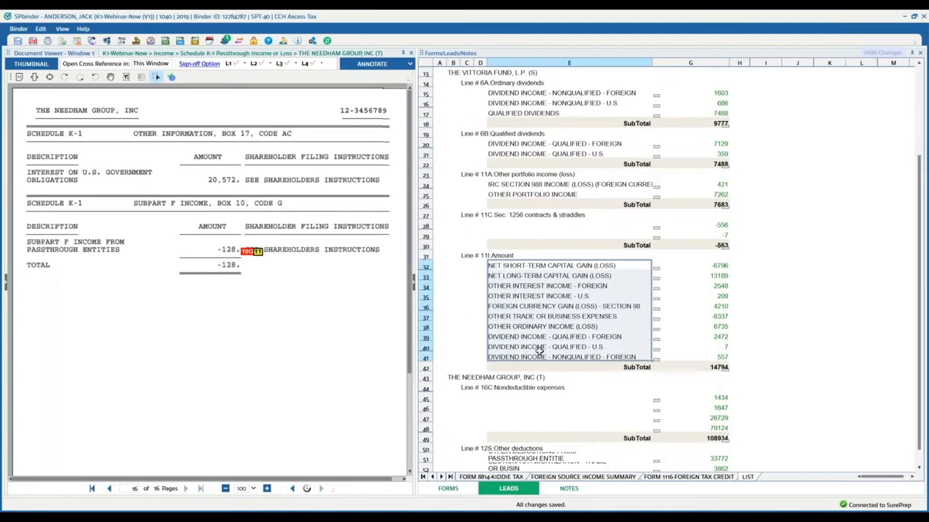
mouse_move(569, 339)
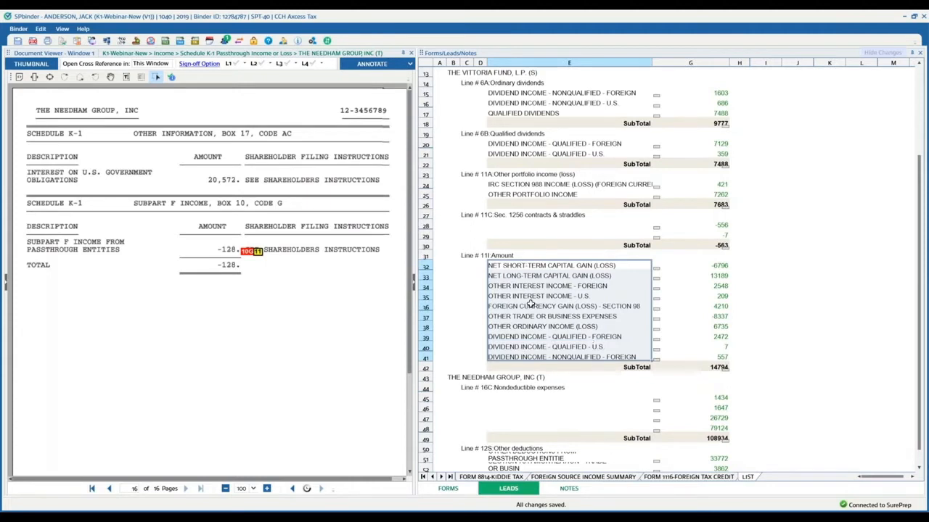
click(566, 306)
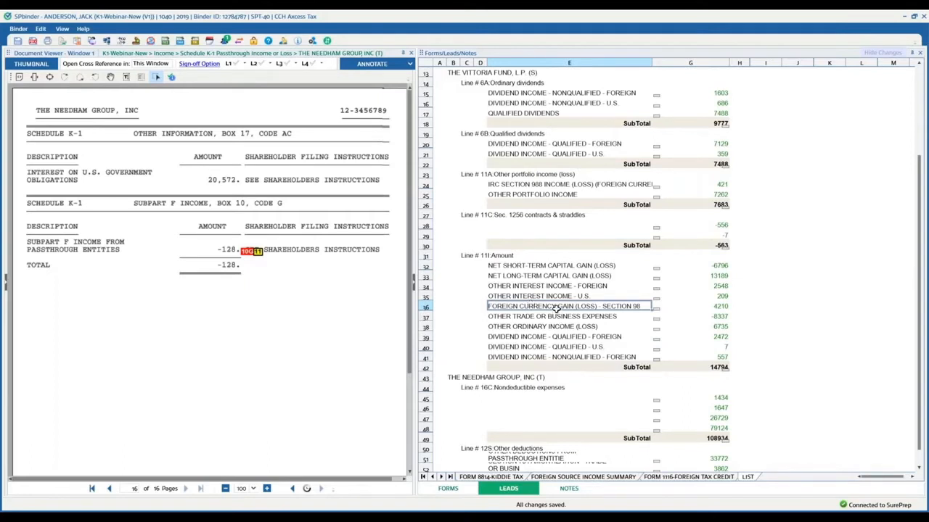
mouse_move(325, 41)
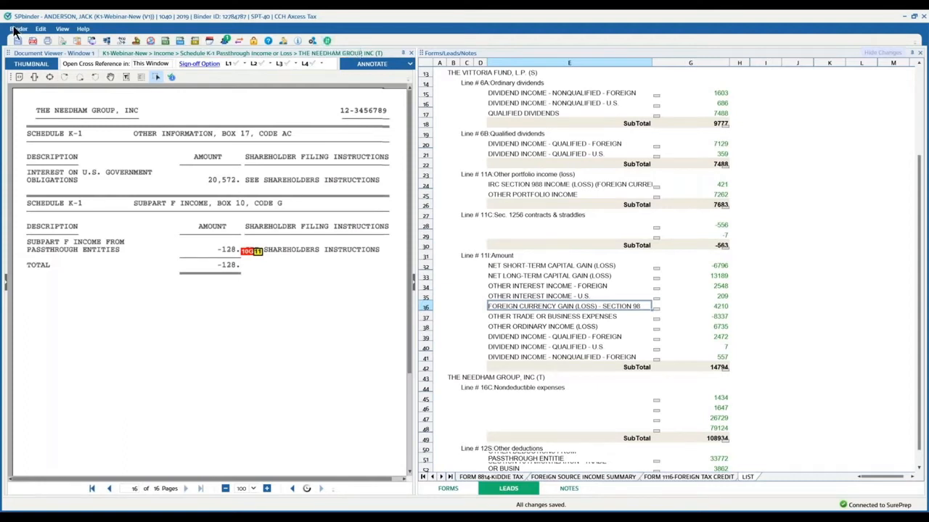
Open K-1 Reclass from the Binder menu, review S Corporation items, then return to Partnership Passthrough
click(17, 29)
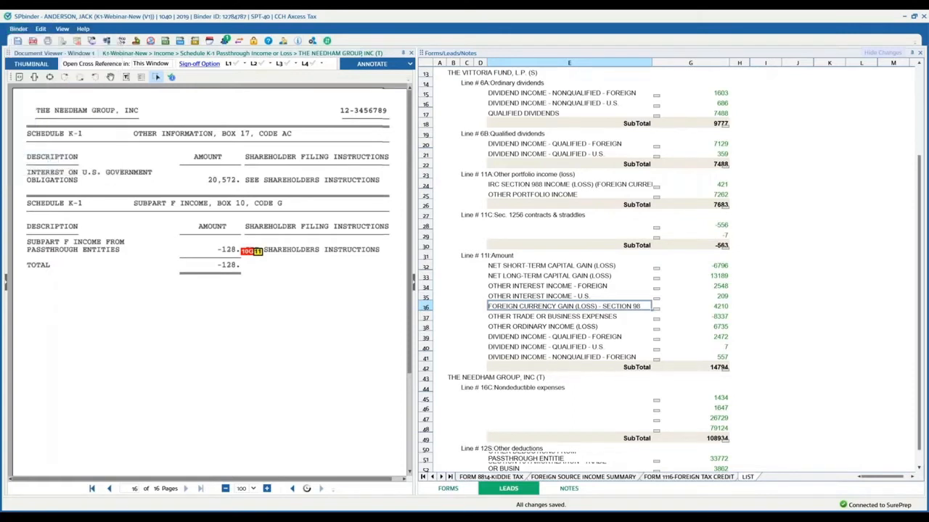
click(630, 487)
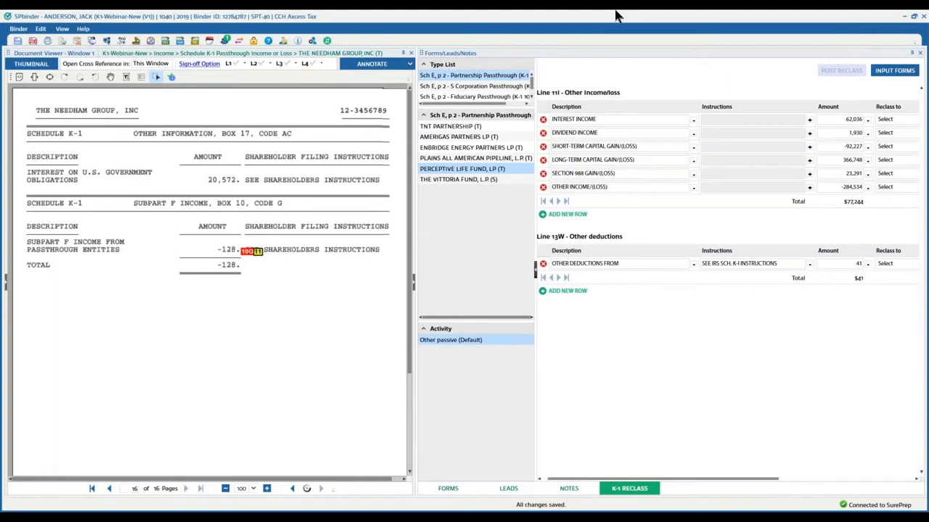
mouse_move(458, 95)
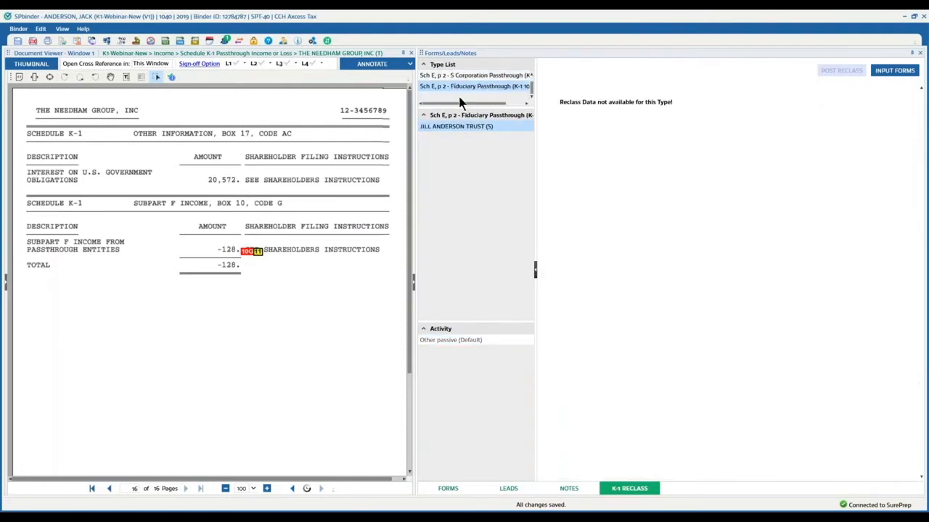
mouse_move(607, 108)
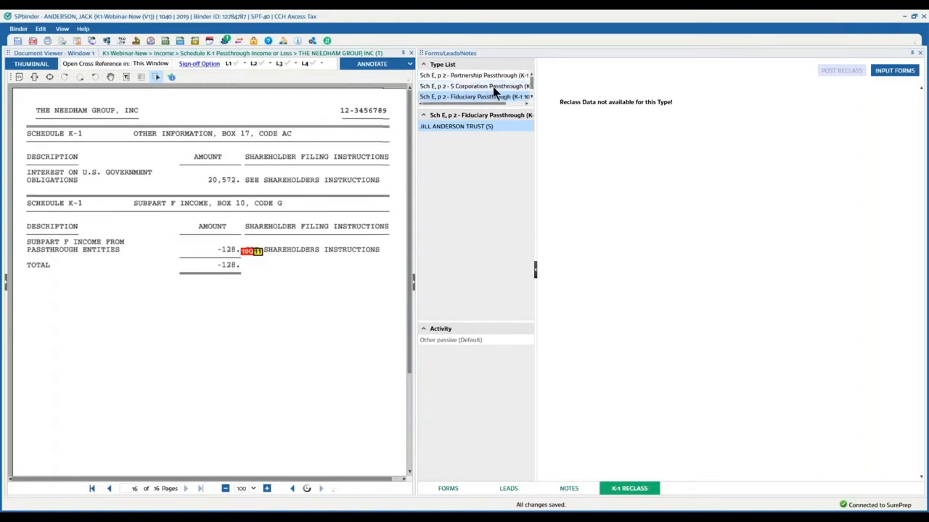
click(476, 85)
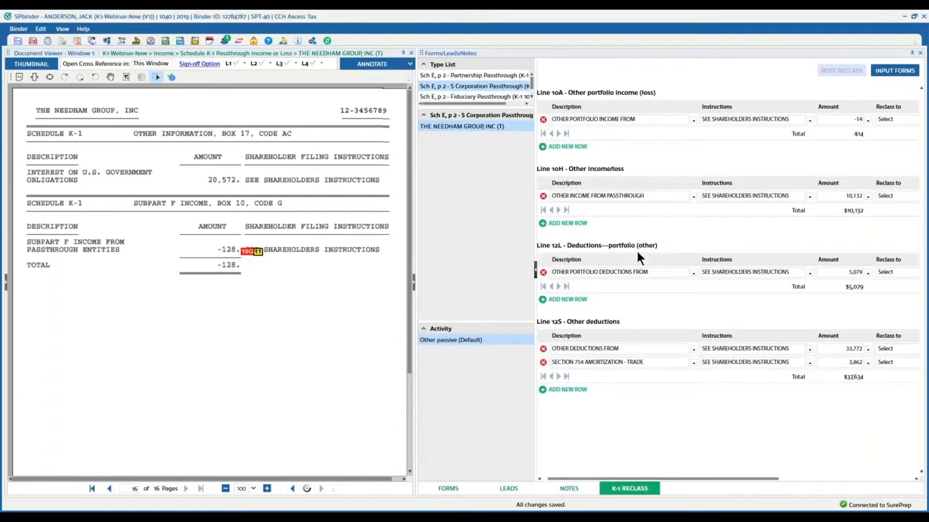
mouse_move(639, 328)
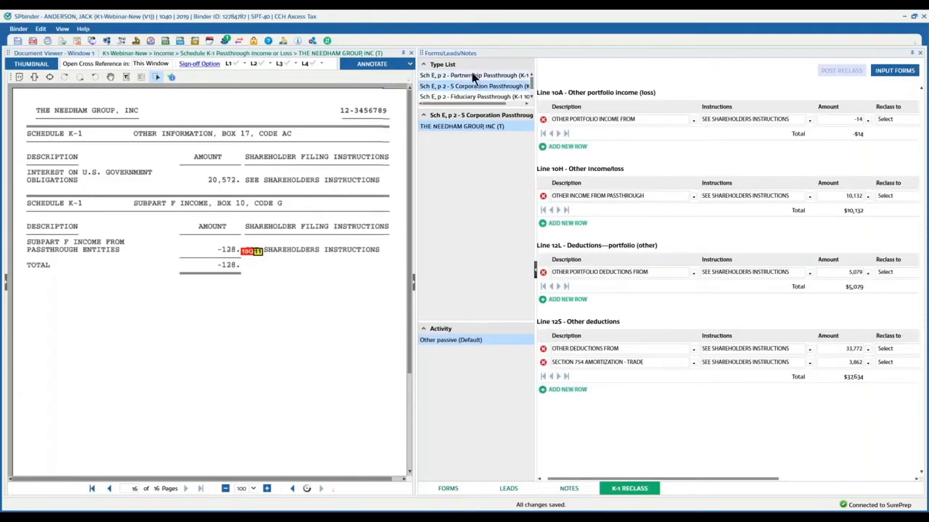
click(473, 76)
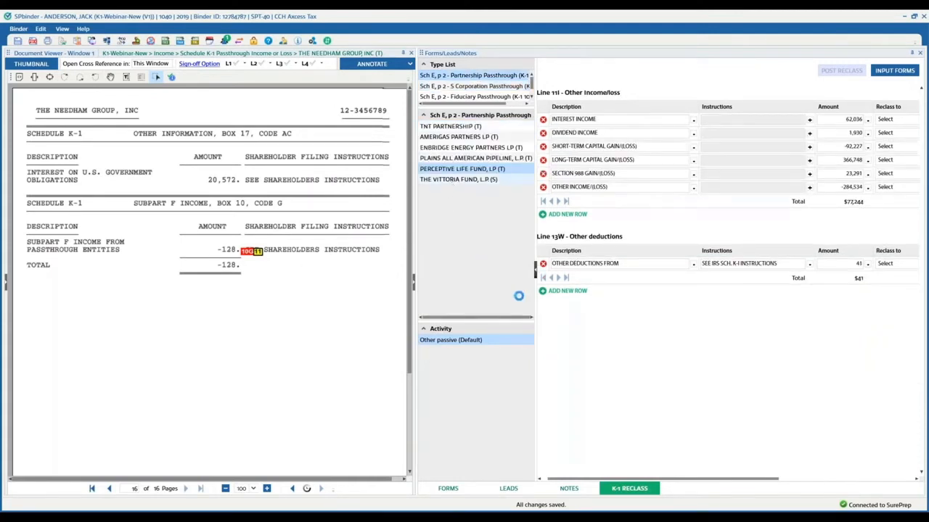
Select The Vittoria Fund and reclass its Line 6A foreign dividends as Foreign Ordinary div not qualified
click(455, 180)
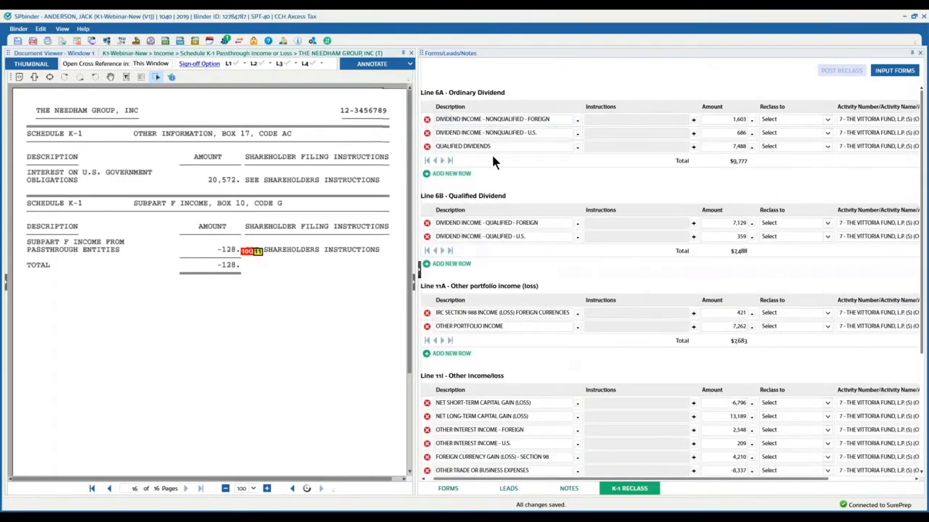
mouse_move(512, 99)
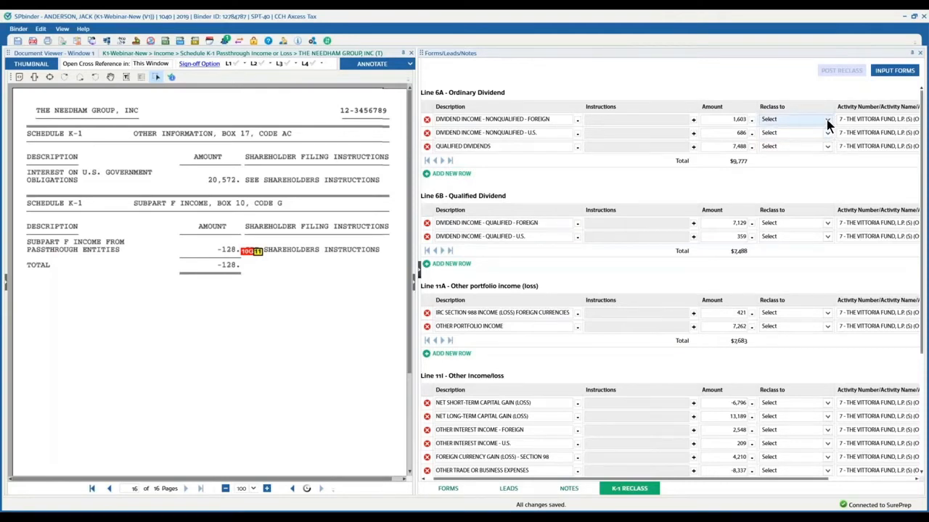
click(827, 118)
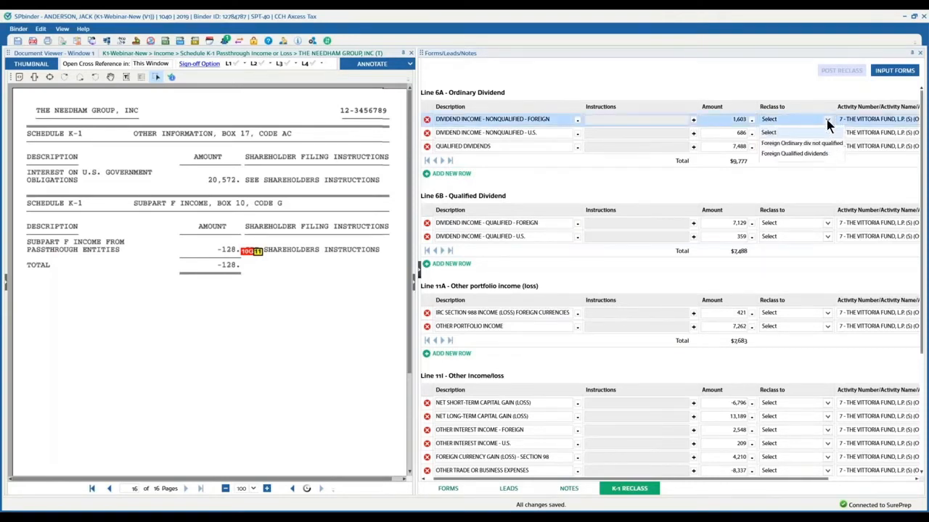
click(800, 142)
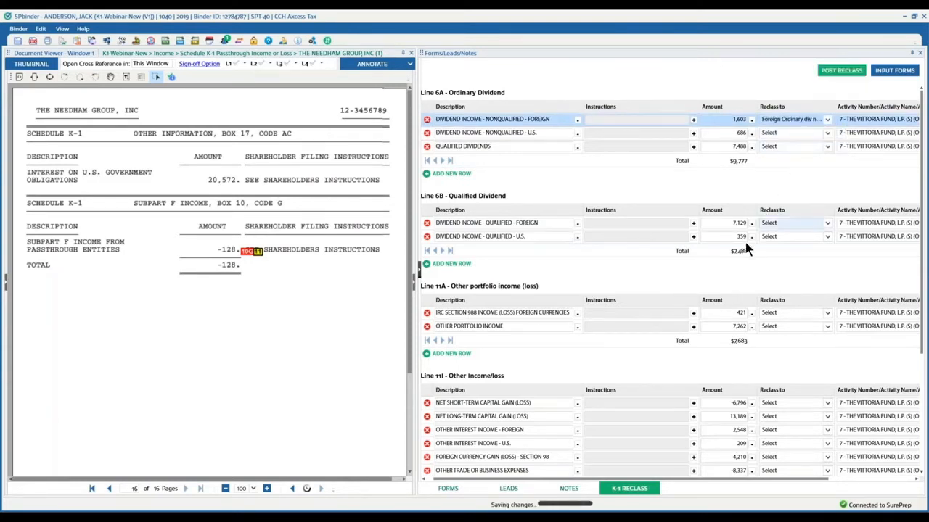
scroll(down, 3)
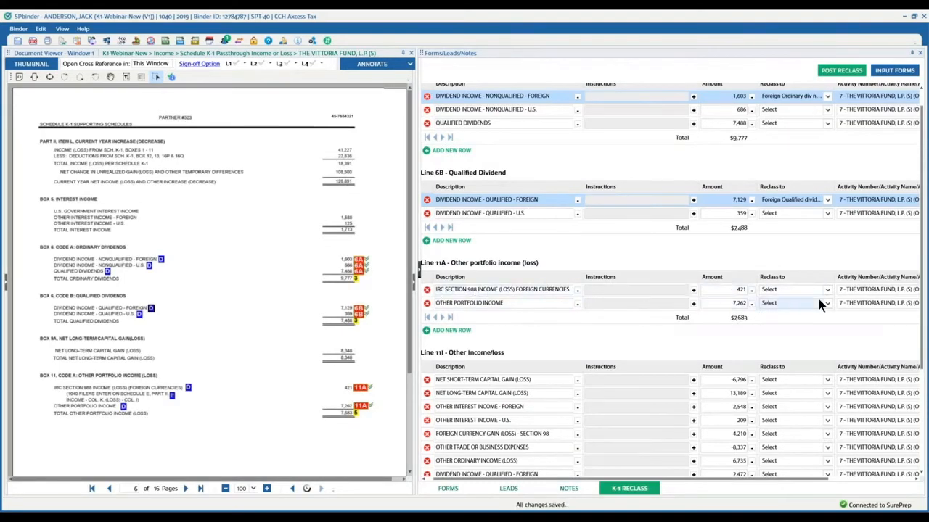
Reclass Section 988 income to Line 1 as New (Nonpassive) and other portfolio income to Line 11A
click(824, 290)
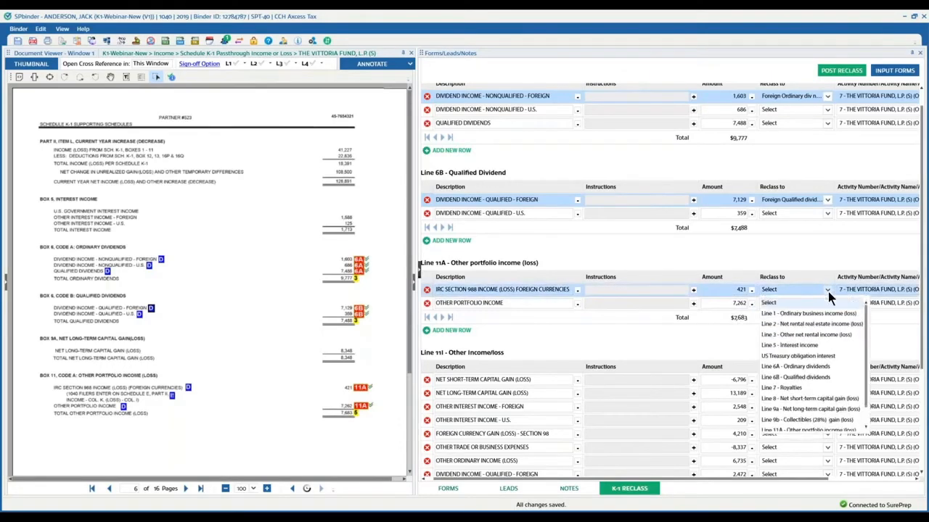
click(795, 313)
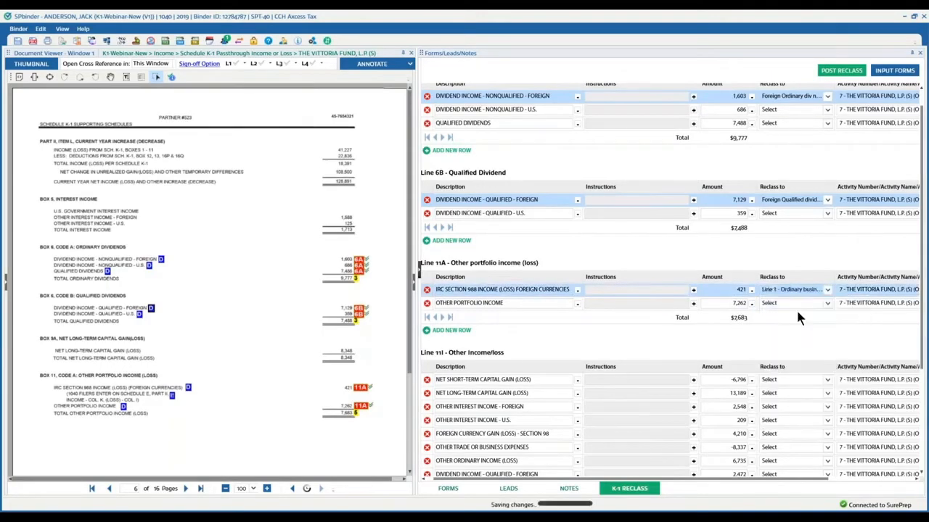
mouse_move(689, 487)
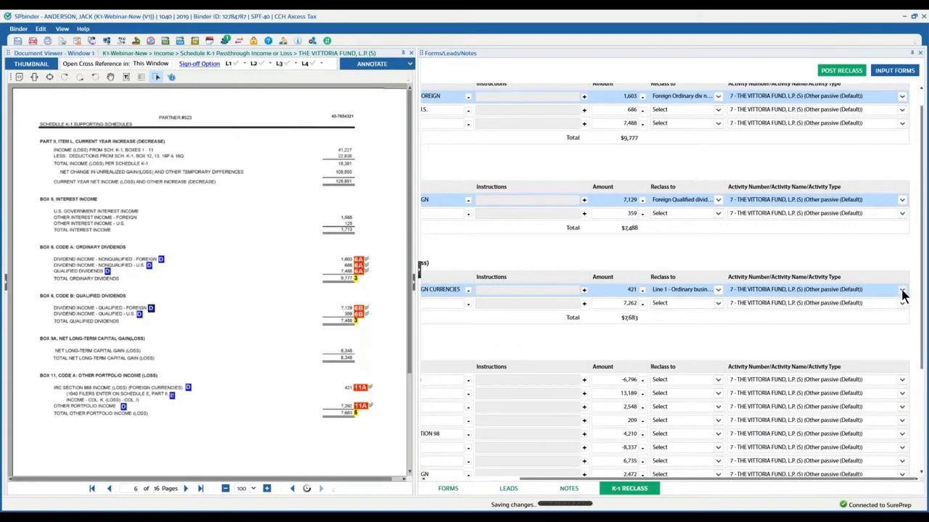
click(902, 291)
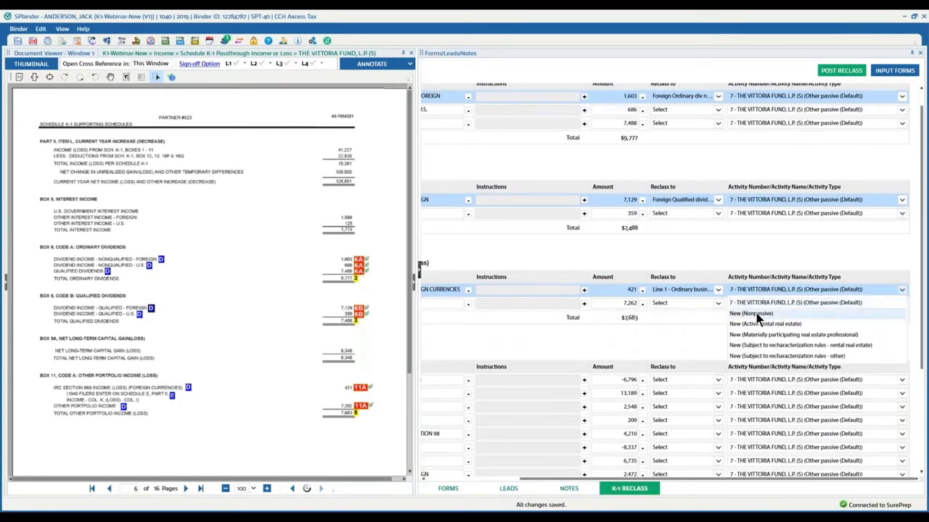
click(749, 313)
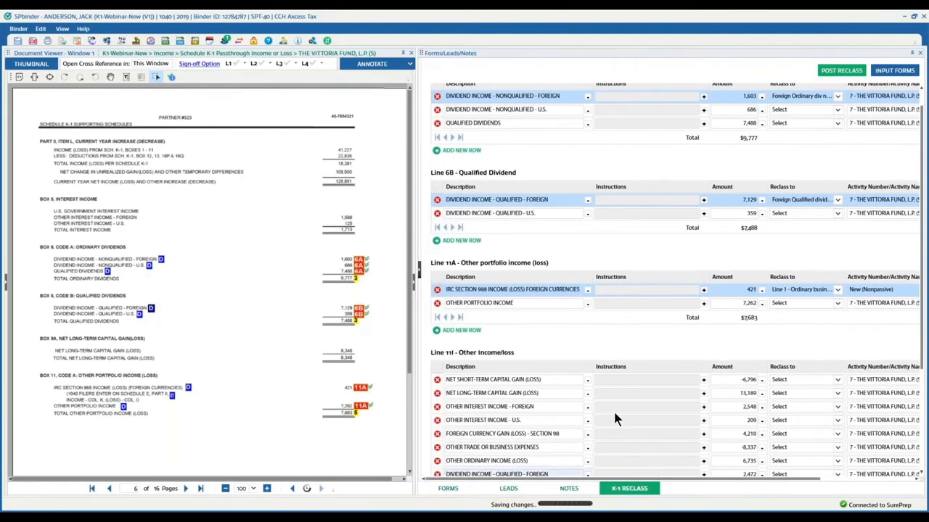
mouse_move(836, 322)
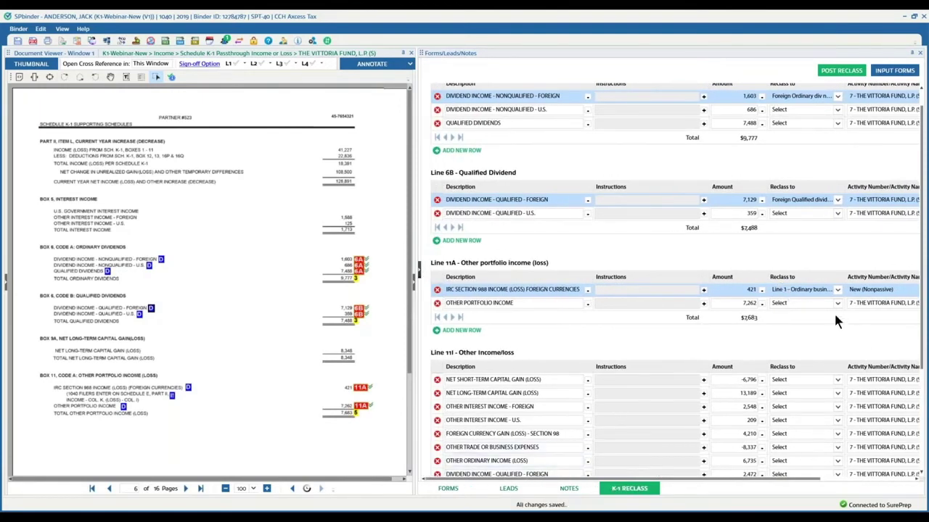
click(830, 304)
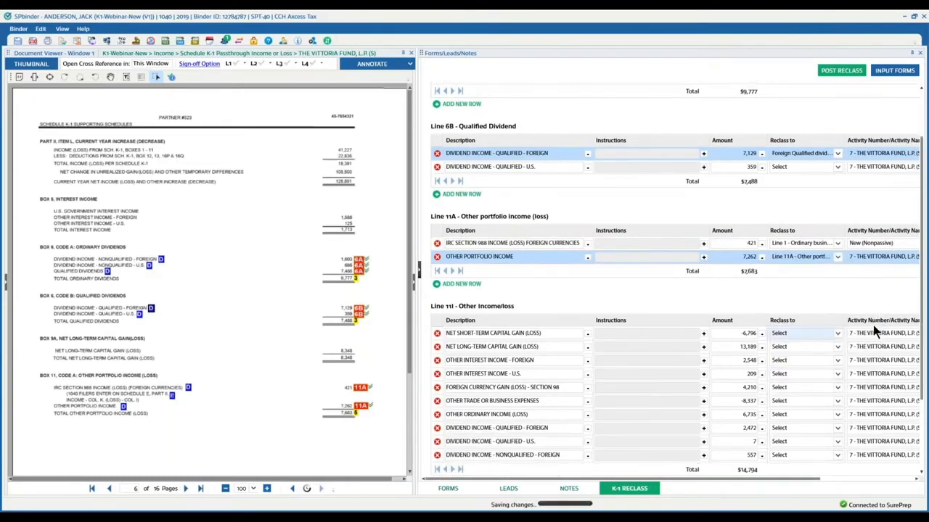
Reclass Line 11 items: capital gains to Lines 8/9A, interest to Foreign interest and Line 5, currency gain to Line 1
scroll(down, 3)
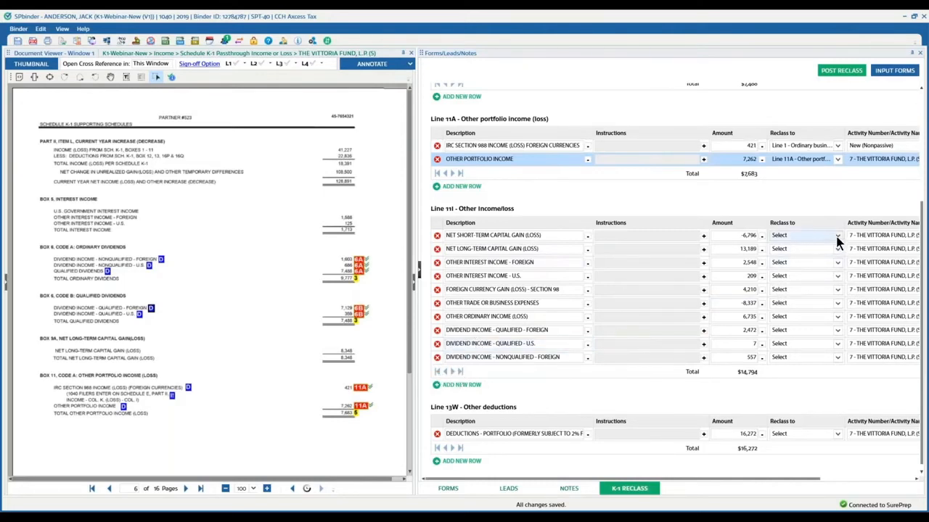
click(833, 235)
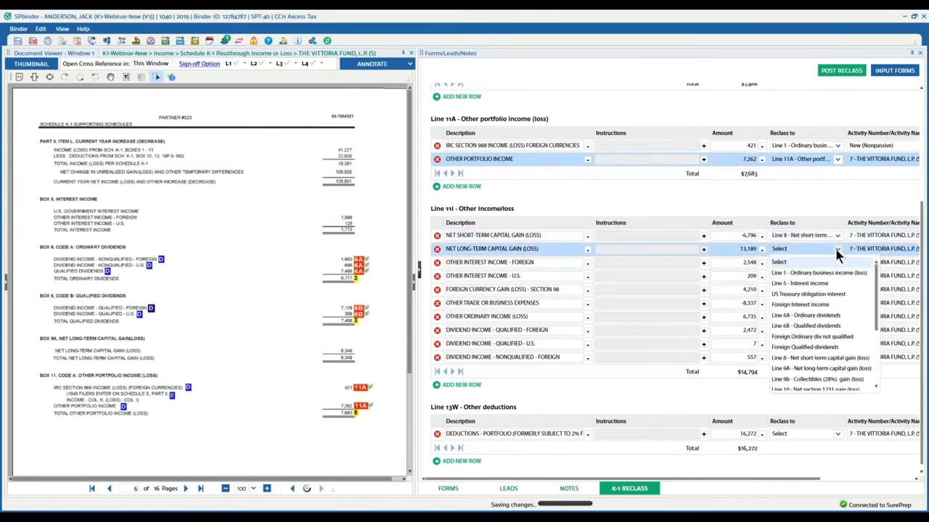
click(834, 248)
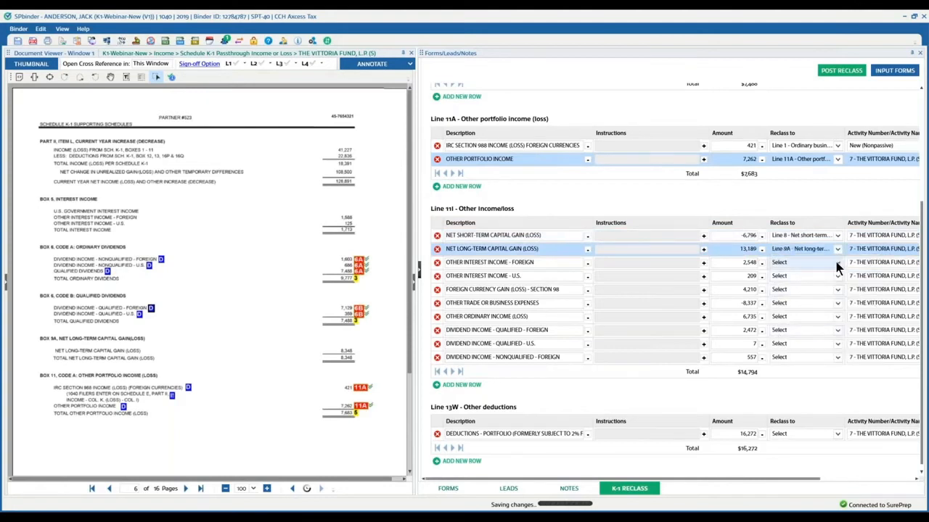
click(836, 261)
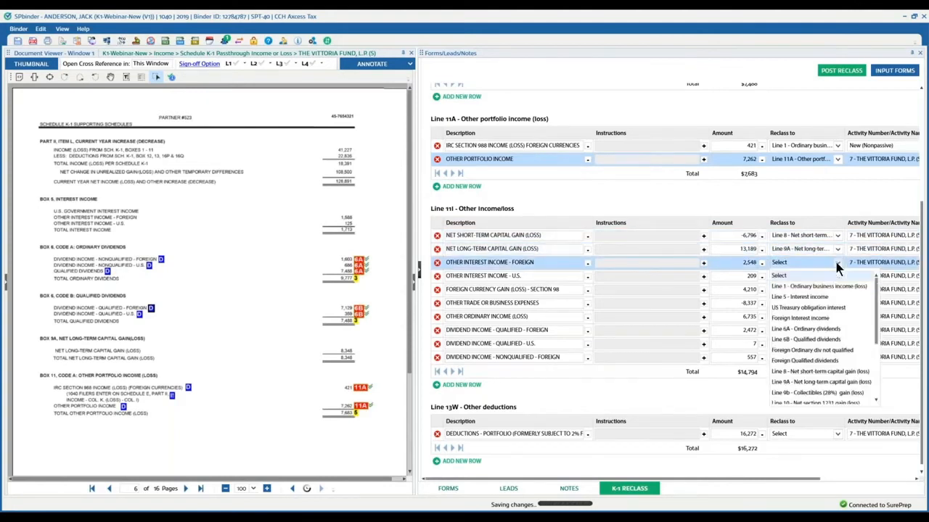
click(798, 318)
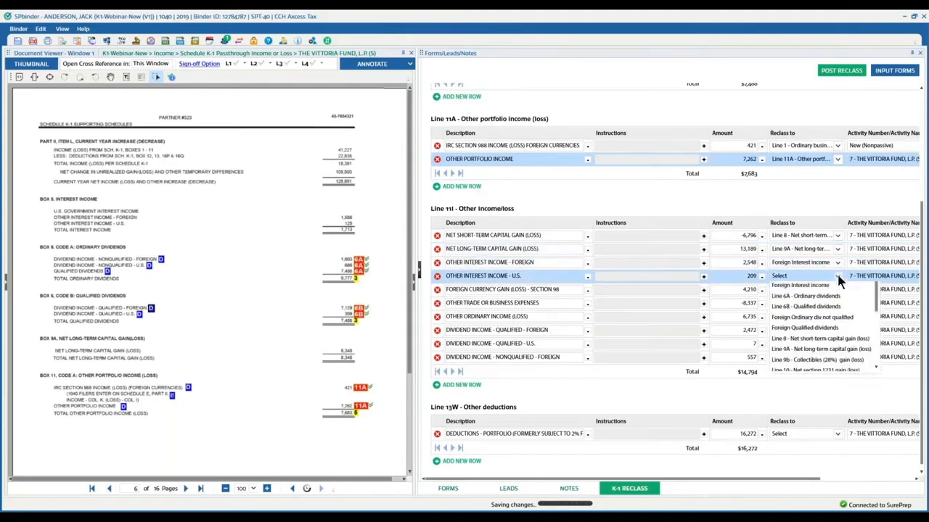
click(801, 284)
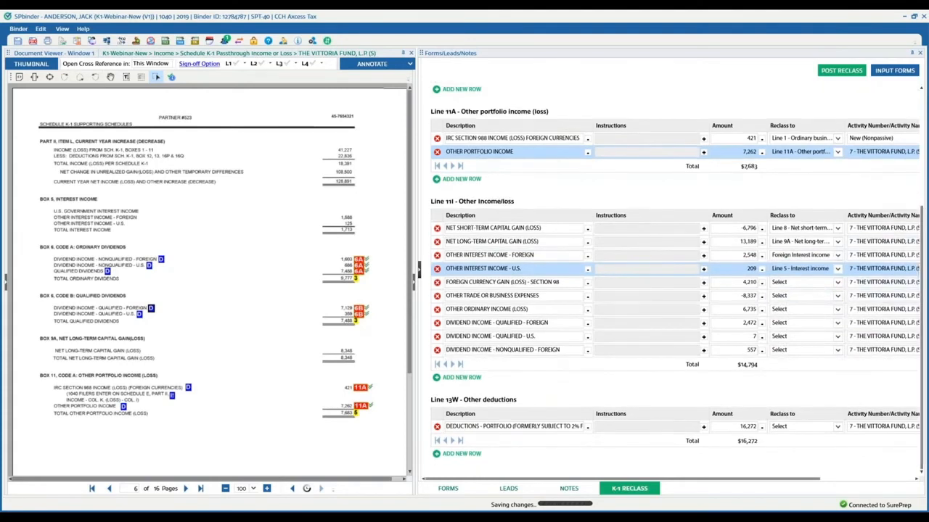
mouse_move(65, 374)
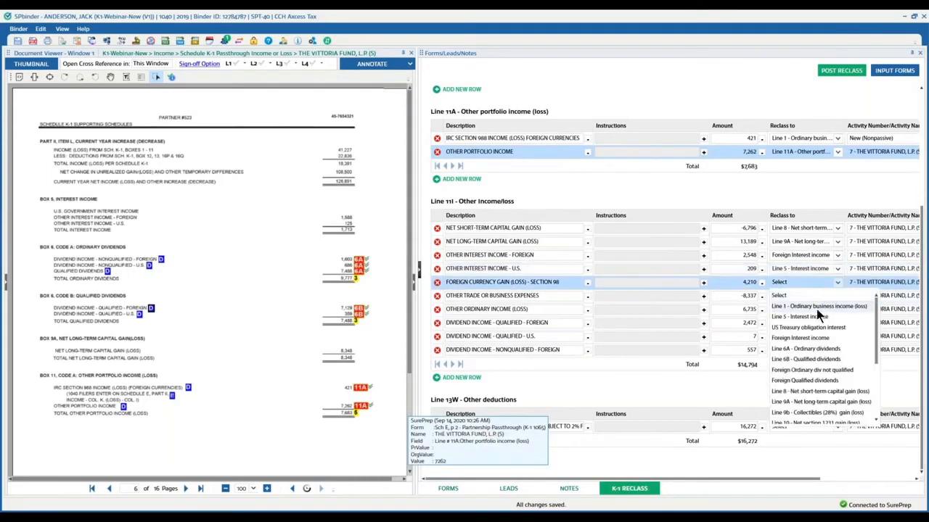
click(817, 306)
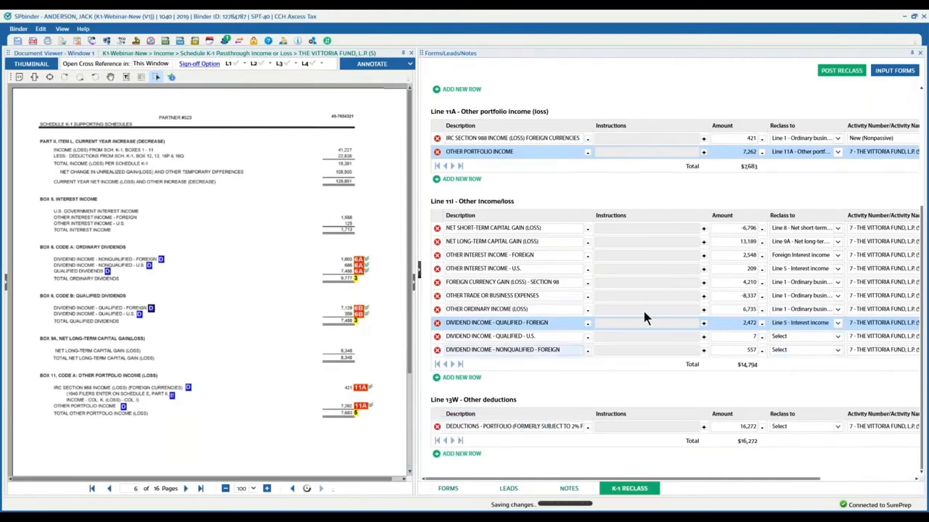
mouse_move(804, 403)
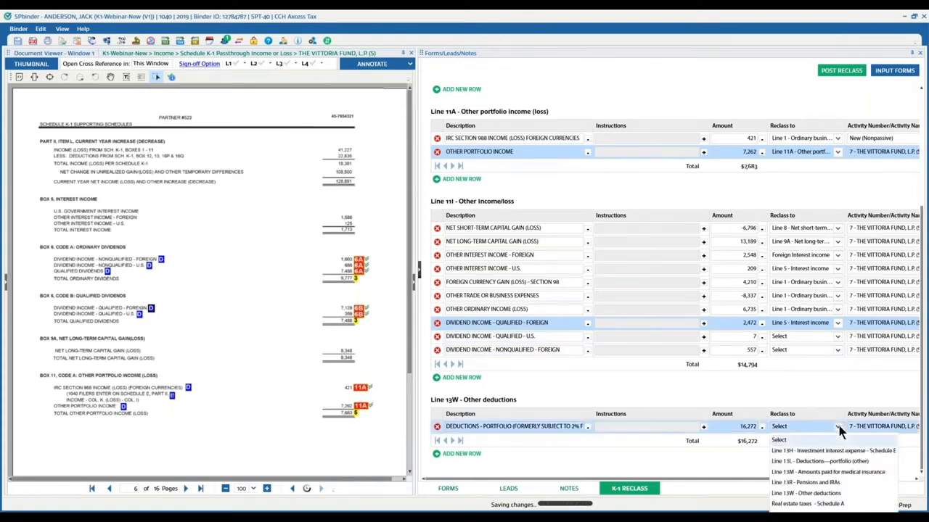
Reclass the Line 13W portfolio deductions to Line 13L
click(813, 463)
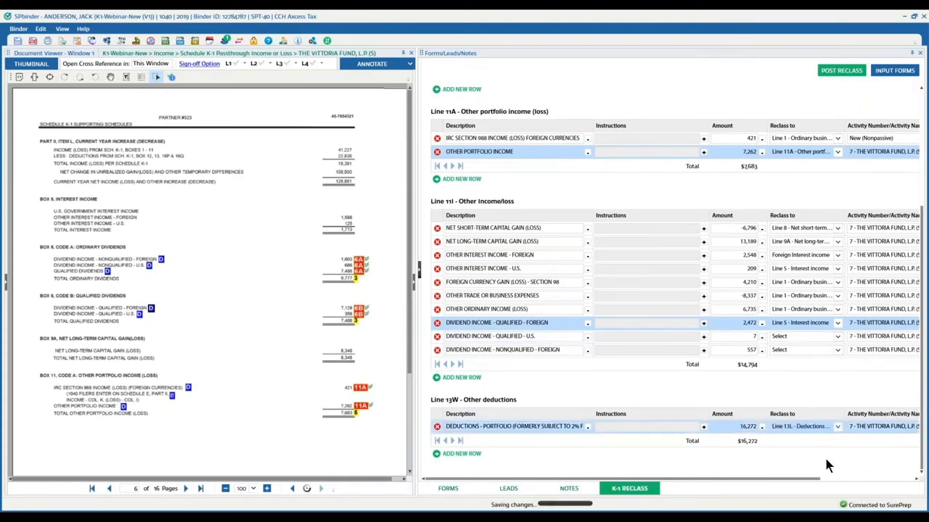
mouse_move(421, 276)
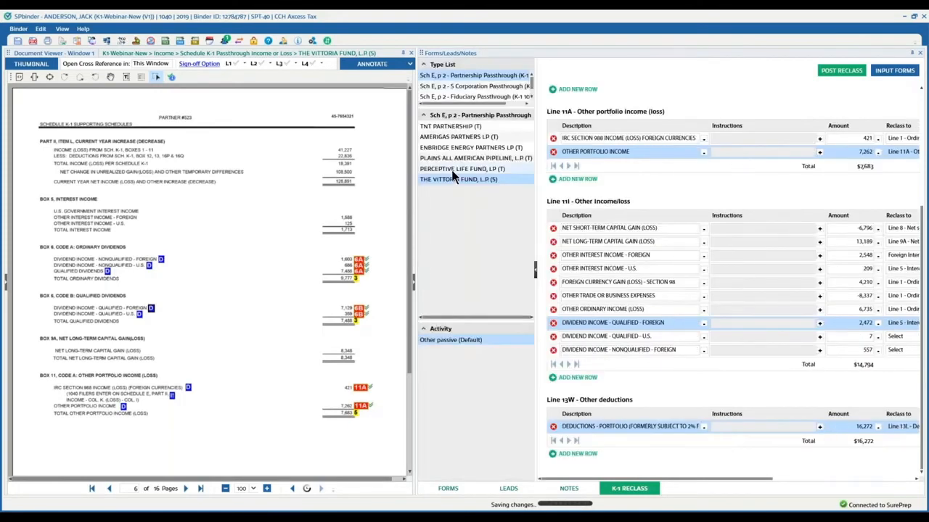
Select PERCEPTIVE LIFE FUND, LP under Partnership Passthrough in the Type List
click(461, 168)
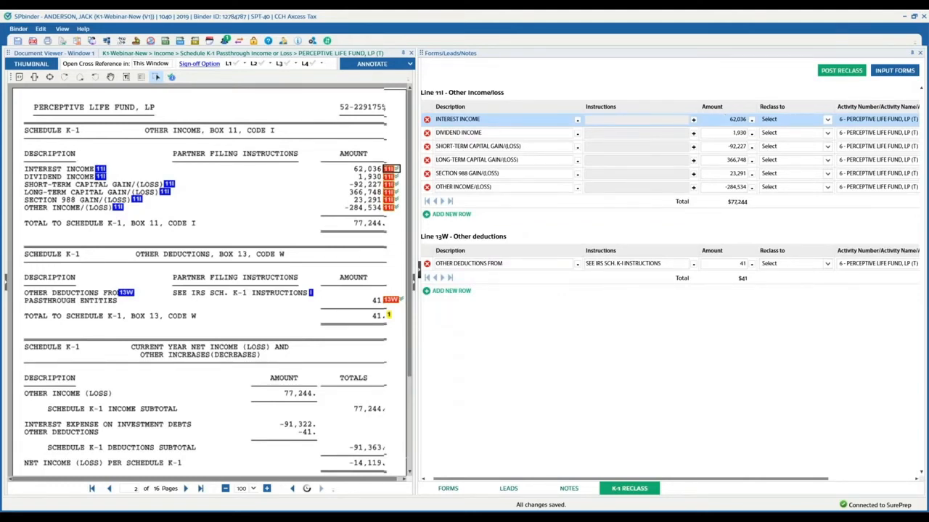
mouse_move(853, 136)
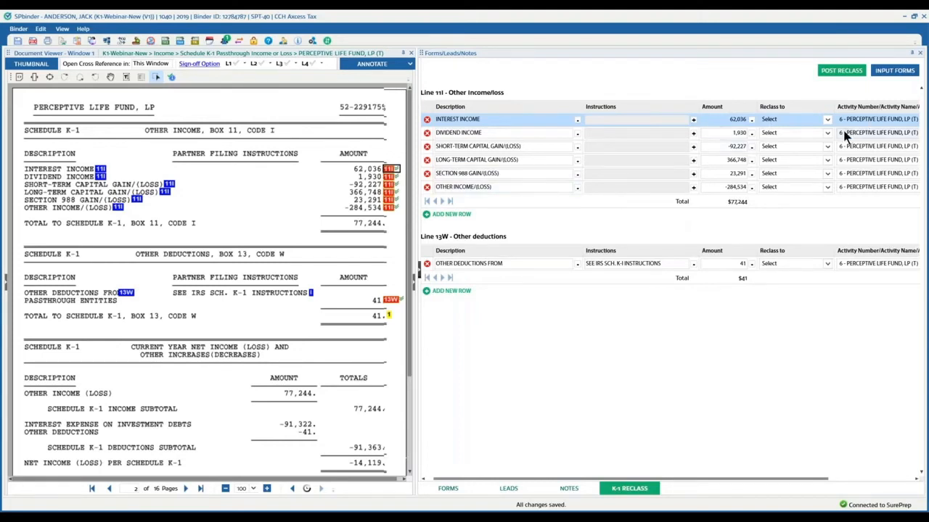
Reclass interest to Line 5, dividends to Line 6A and short-term capital gain to Line 8
click(827, 119)
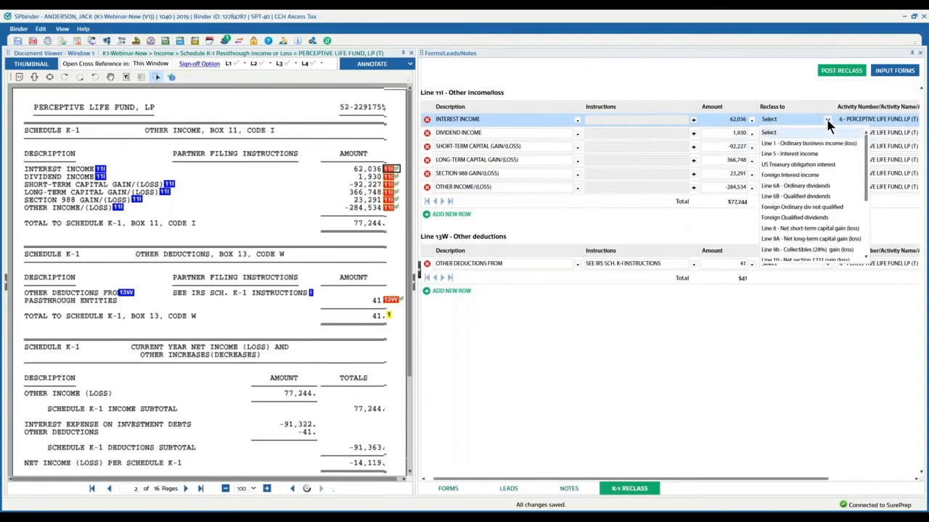
click(795, 154)
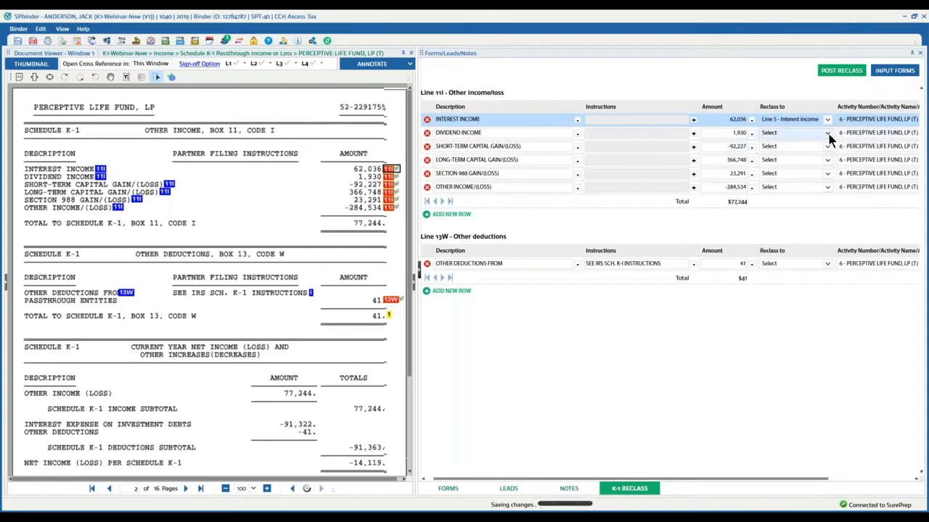
click(827, 133)
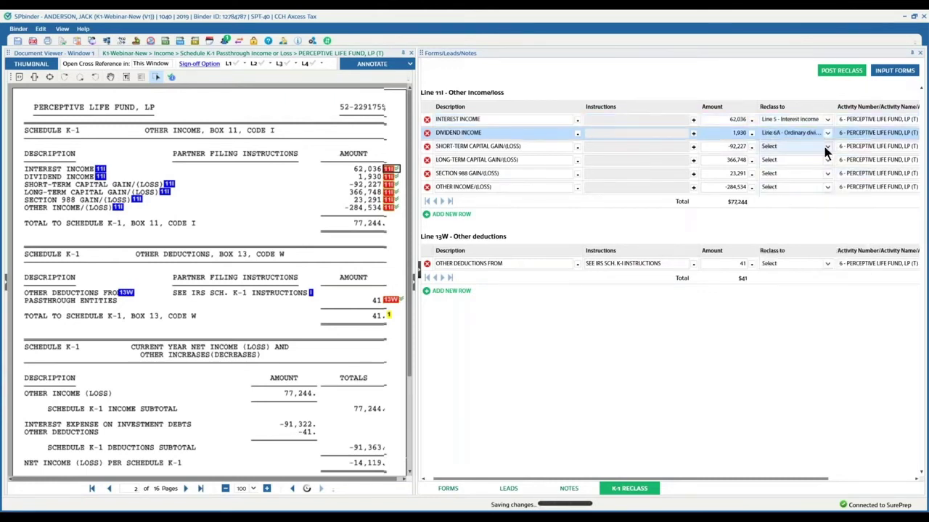
click(824, 145)
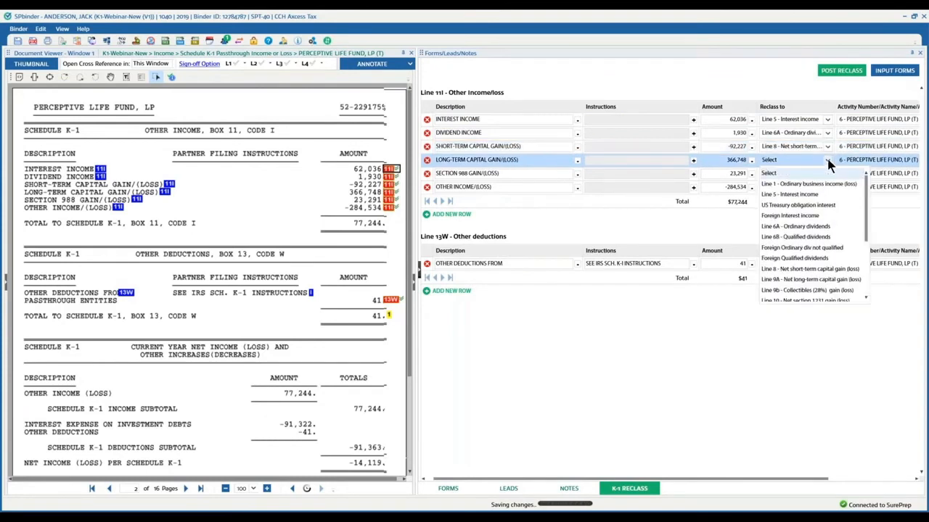
mouse_move(789, 258)
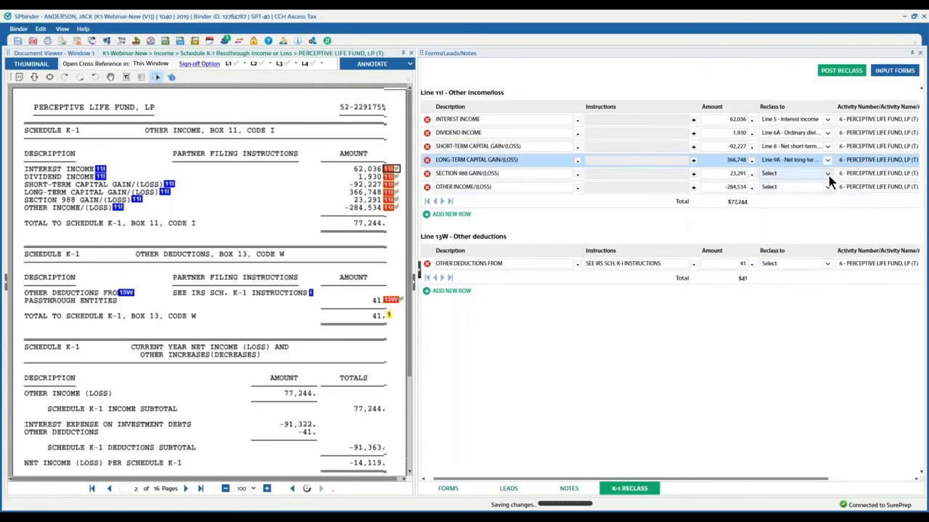
Reclass Section 988 gain to Line 1, other income to Line 11 and other deductions to Line 13W
click(826, 172)
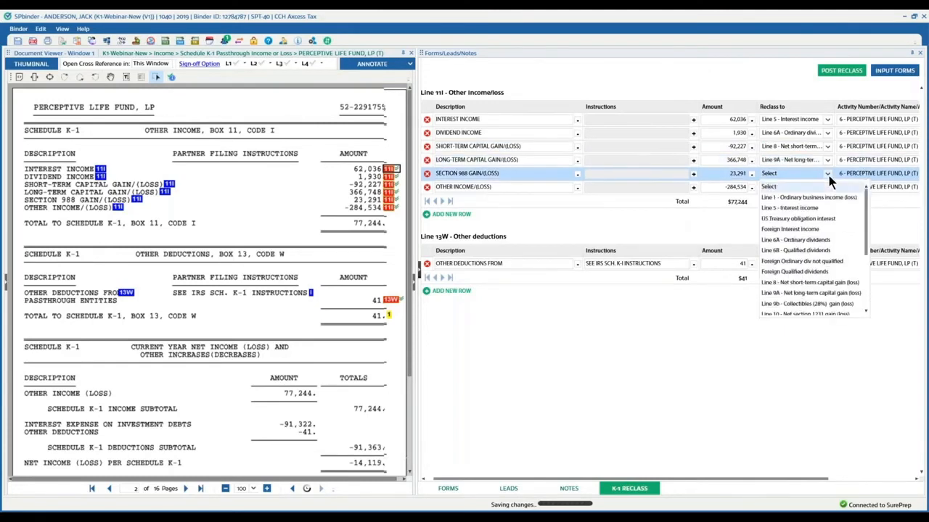
click(795, 197)
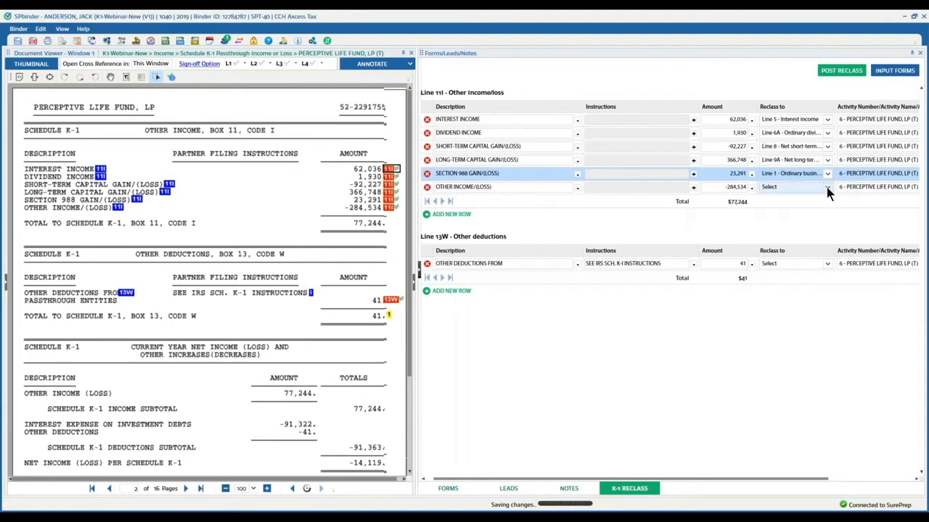
click(827, 187)
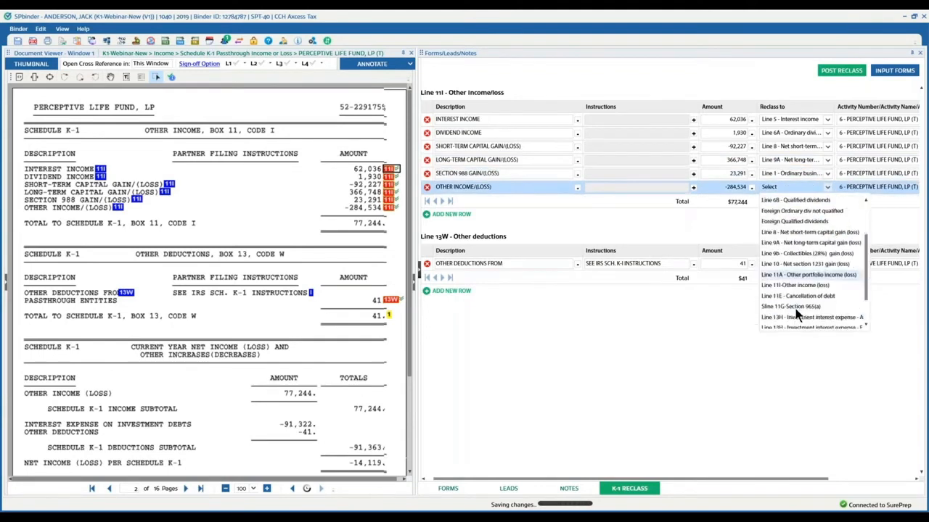
click(804, 284)
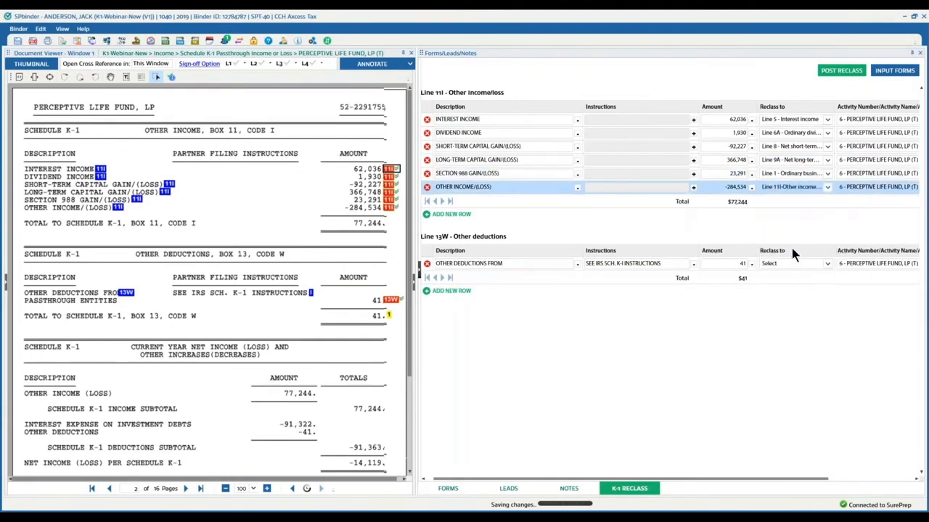
mouse_move(796, 229)
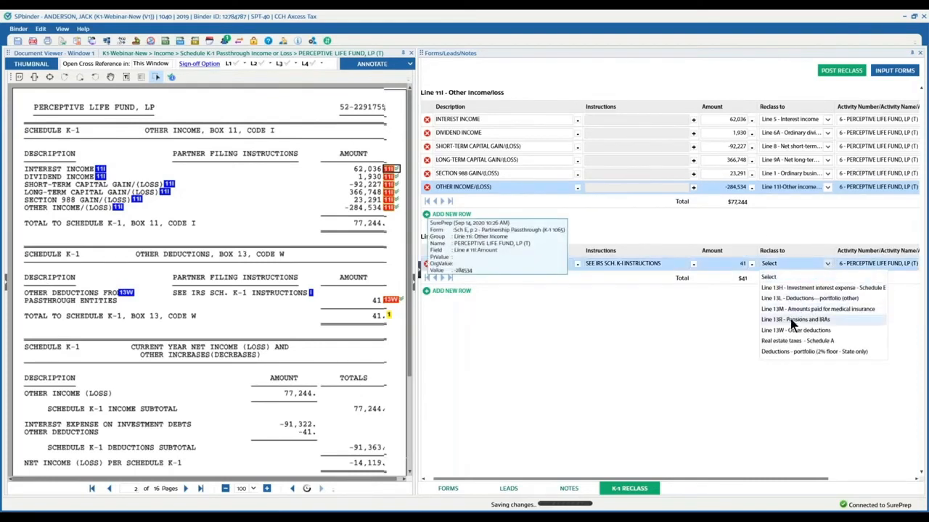
click(795, 331)
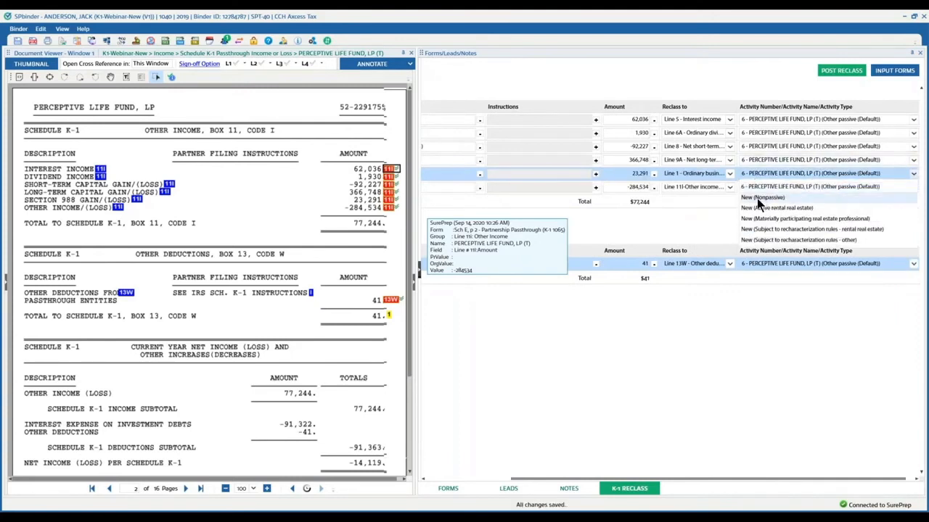
Assign the Section 988 gain row to a New (Nonpassive) activity
click(763, 197)
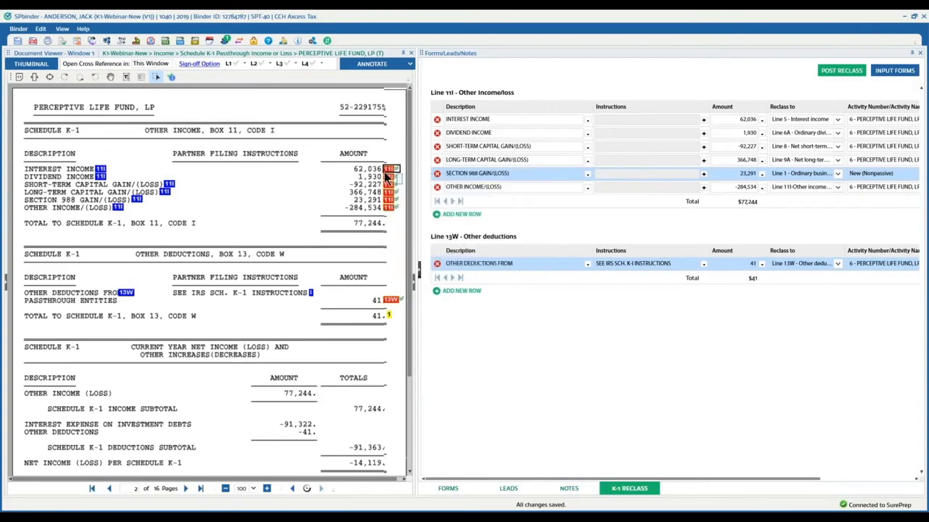
mouse_move(386, 238)
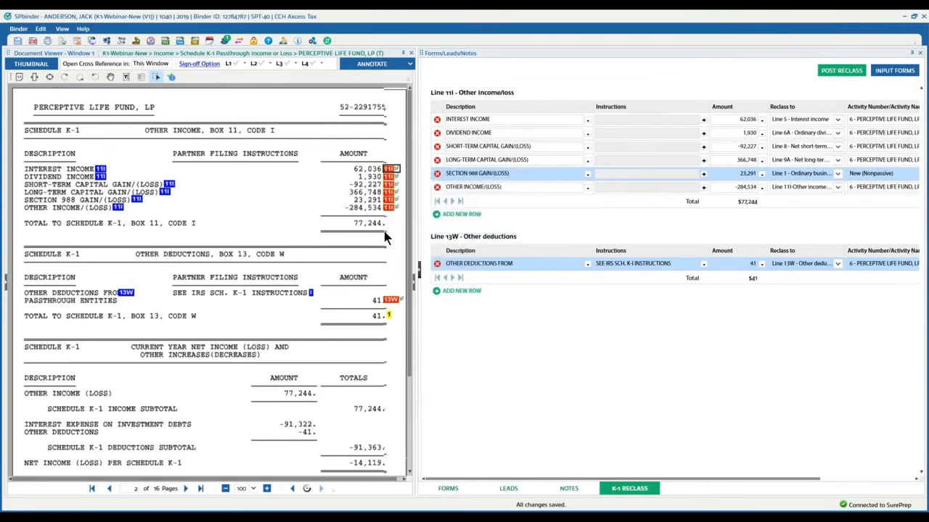
mouse_move(798, 210)
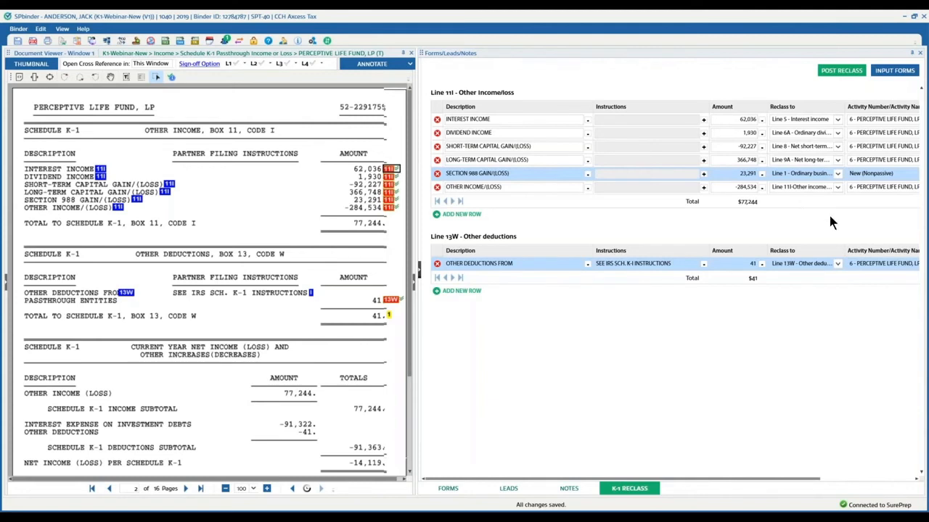
Post the reclass, confirm with Yes, and dismiss the success message
click(841, 73)
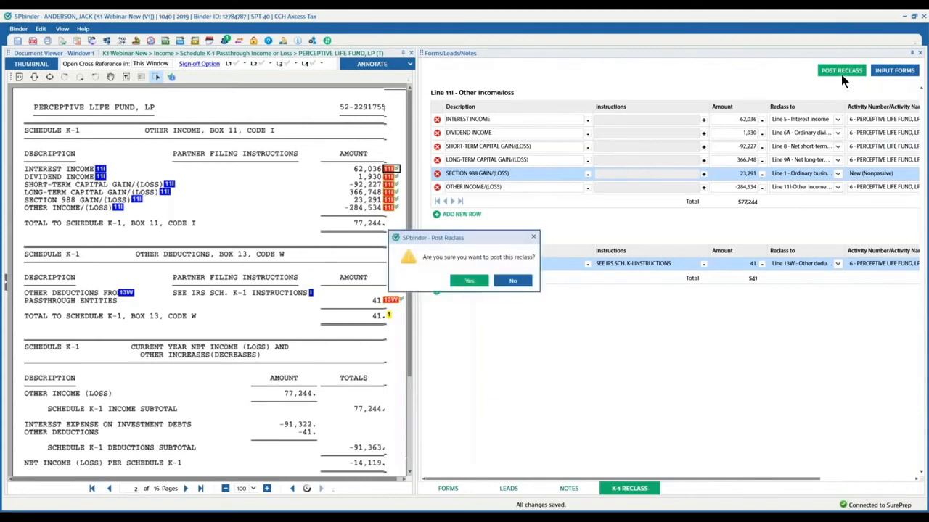
click(467, 281)
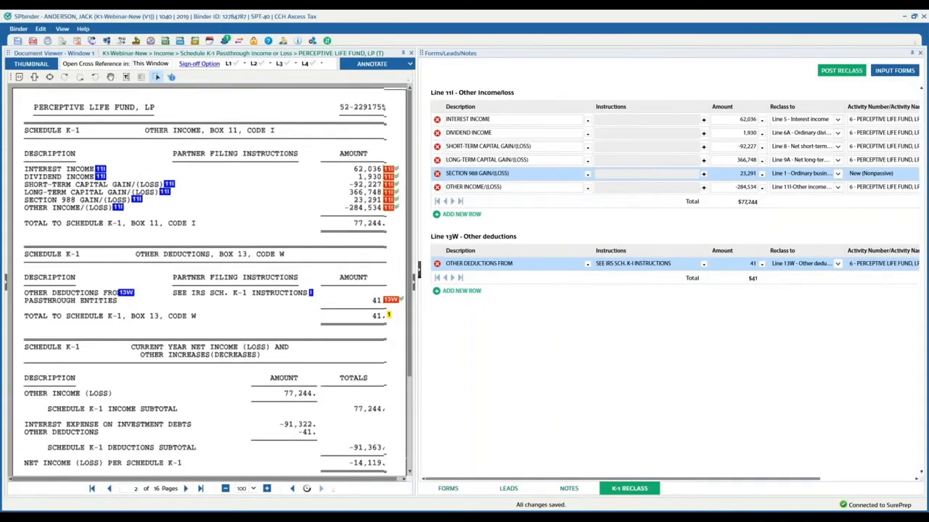
click(838, 72)
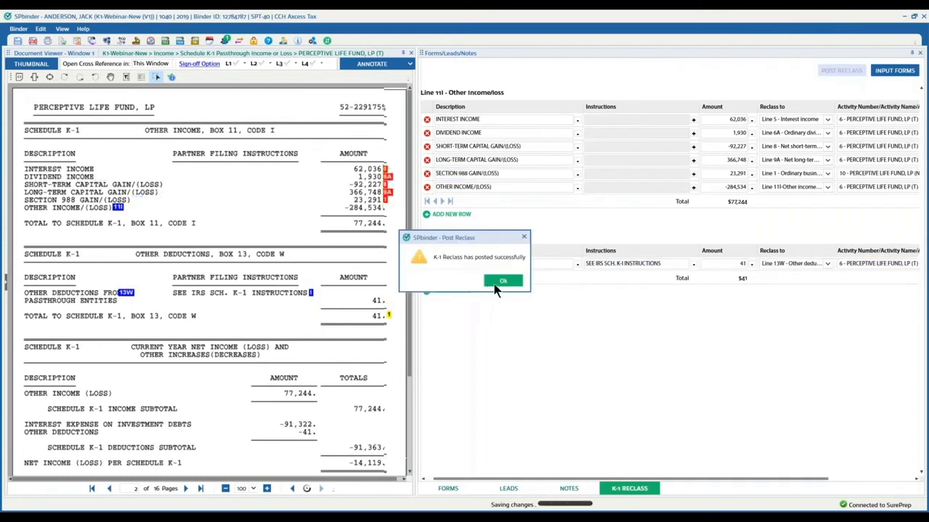
click(502, 280)
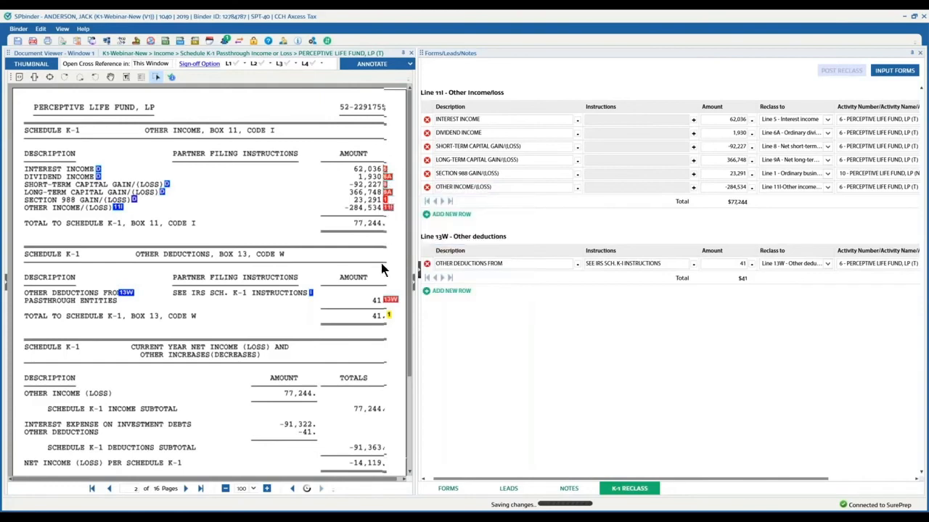
mouse_move(378, 224)
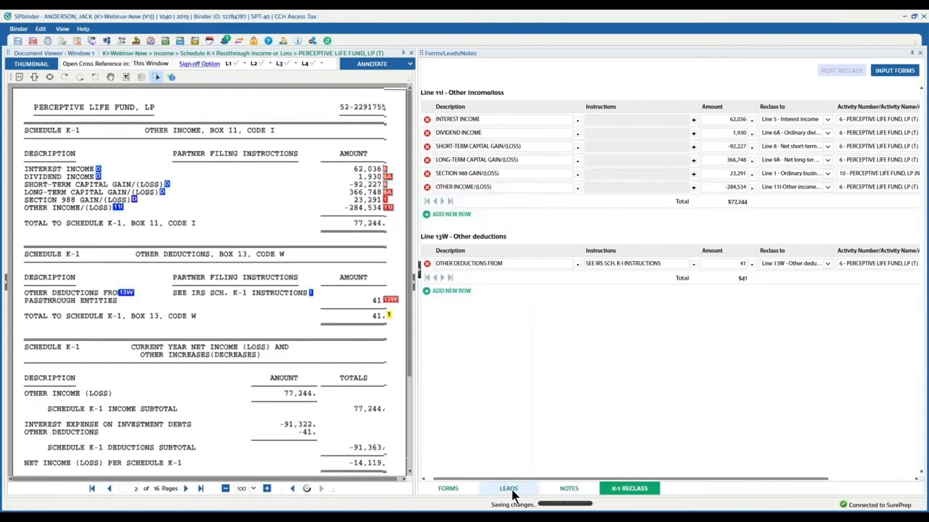
Recalculate the lead sheets from the Leads view so the LIST worksheet shows the posted reclass
click(507, 488)
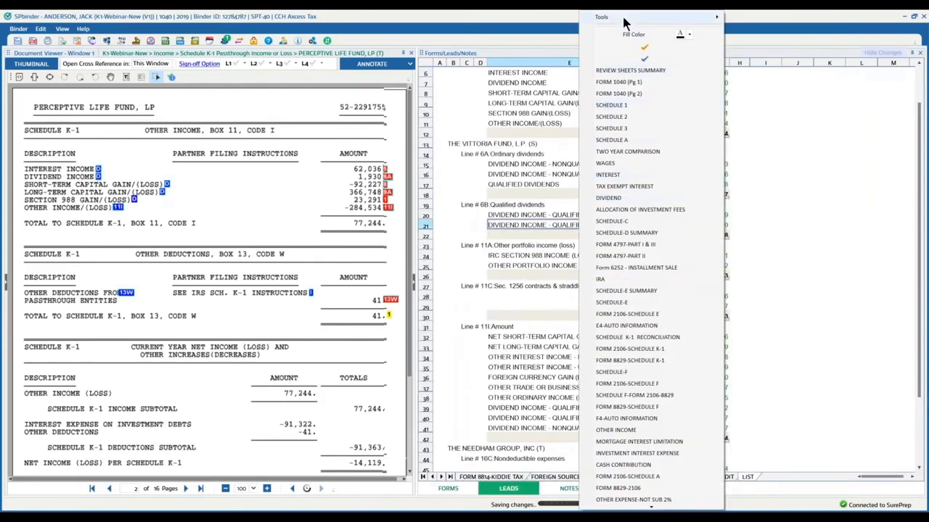
click(604, 16)
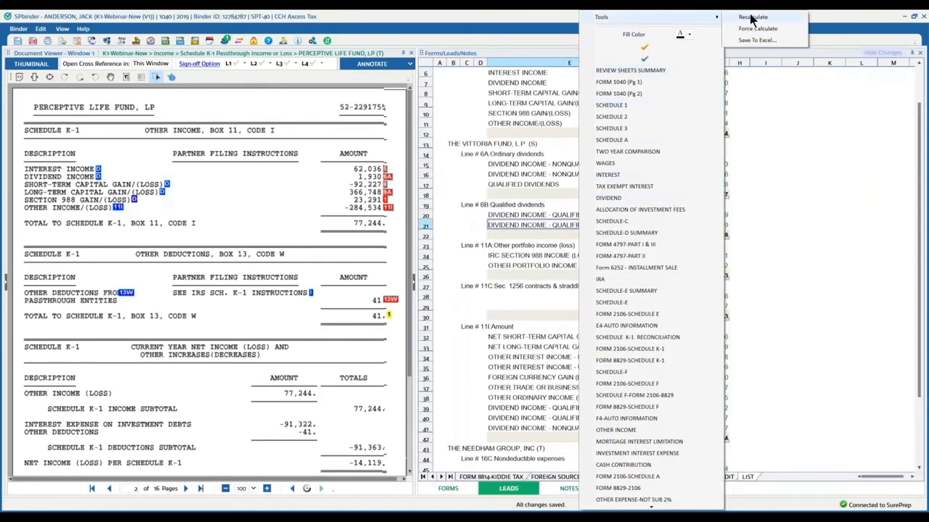
click(747, 16)
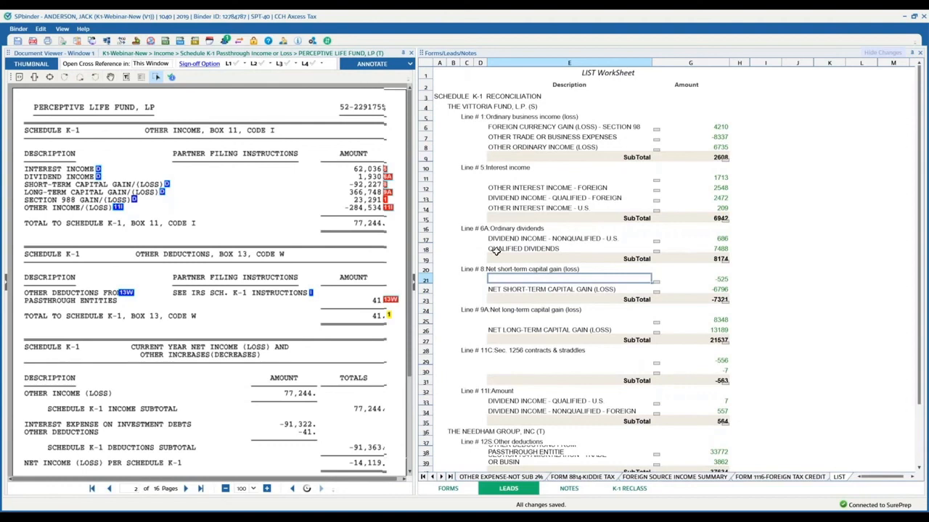
mouse_move(490, 244)
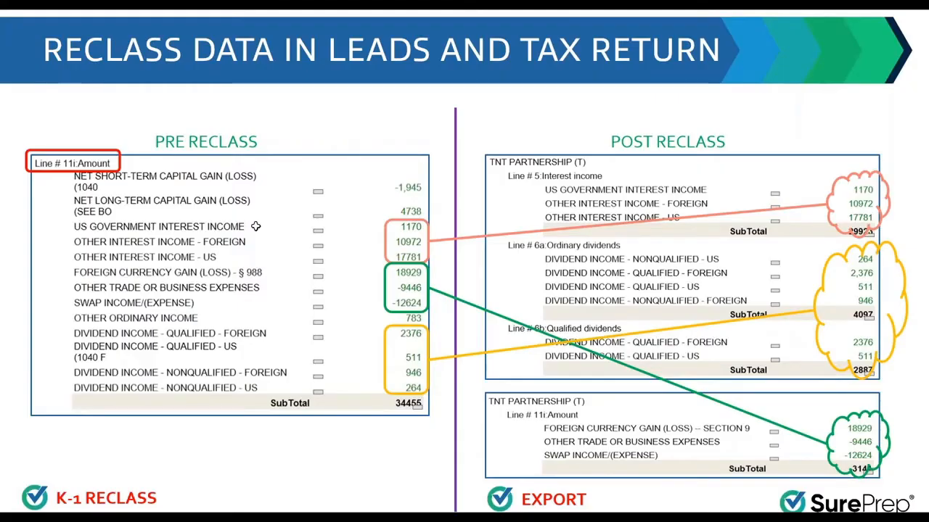
mouse_move(386, 260)
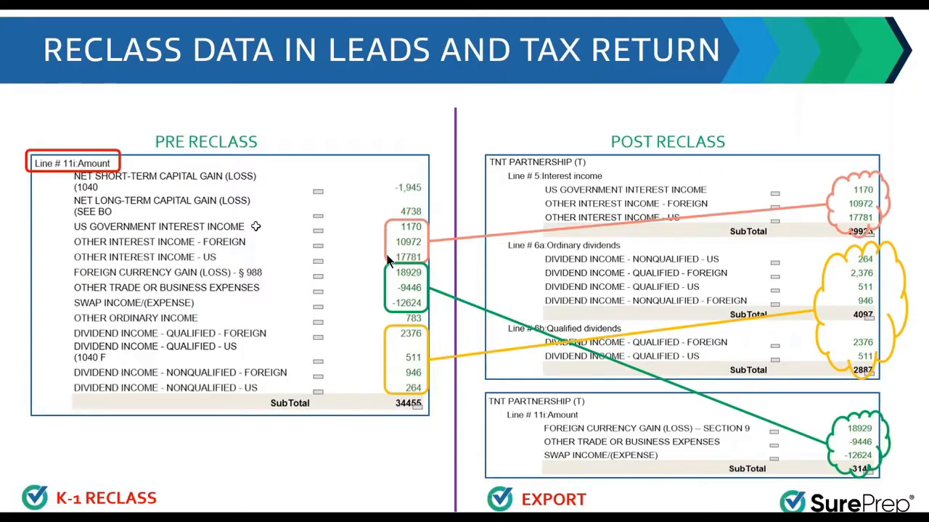
mouse_move(461, 259)
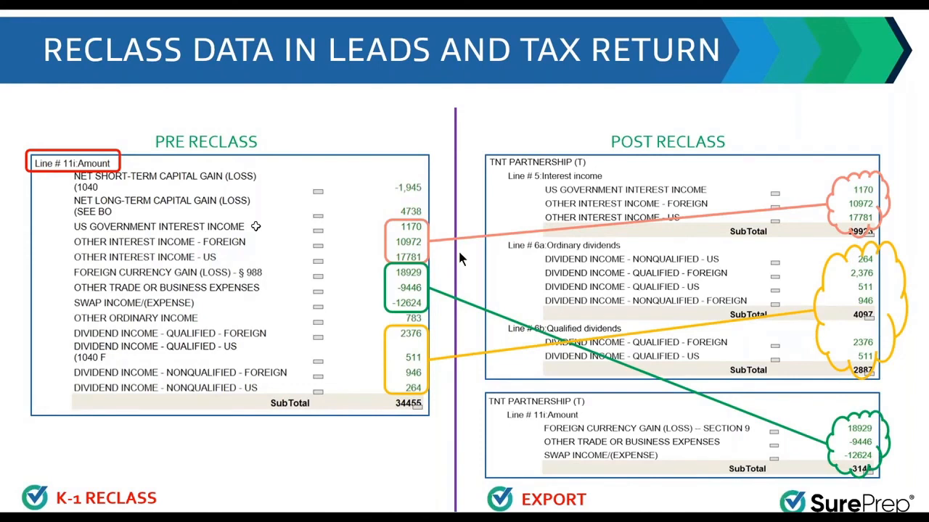